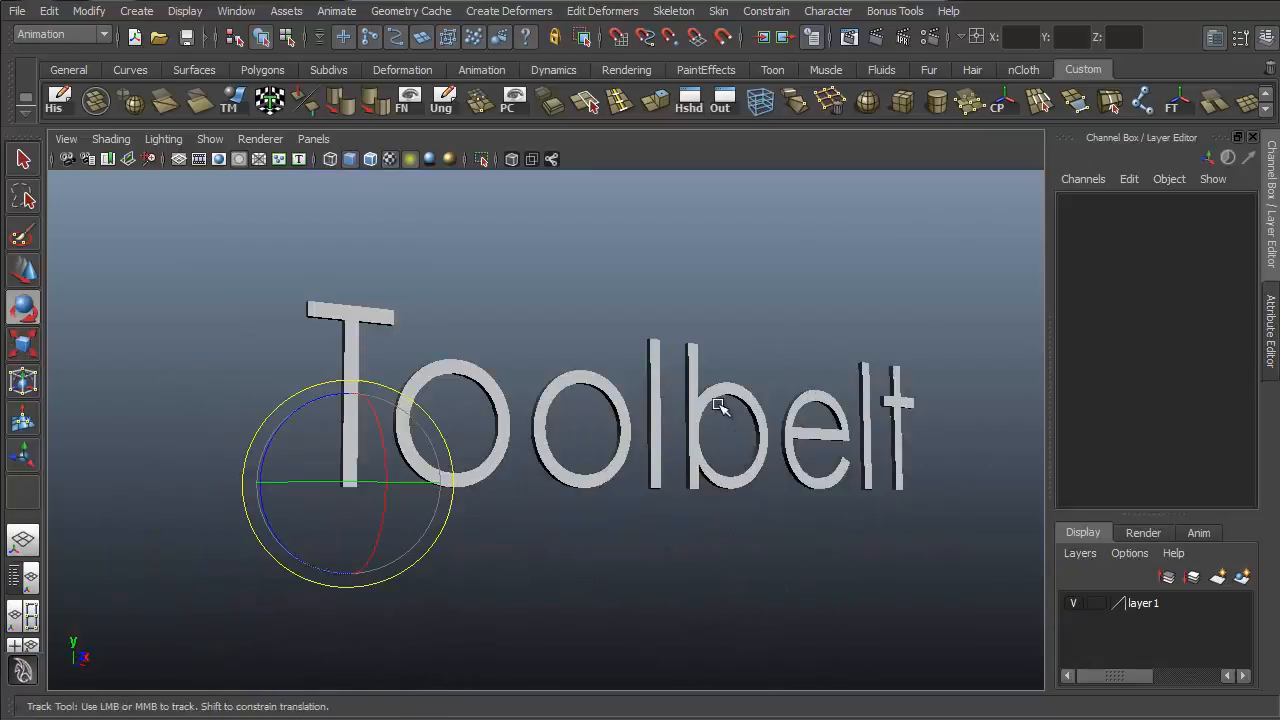
# - Look through the Edit Mesh commands and dismiss the menu without choosing anything
pyautogui.moveTo(720, 404); pyautogui.dragTo(660, 356)
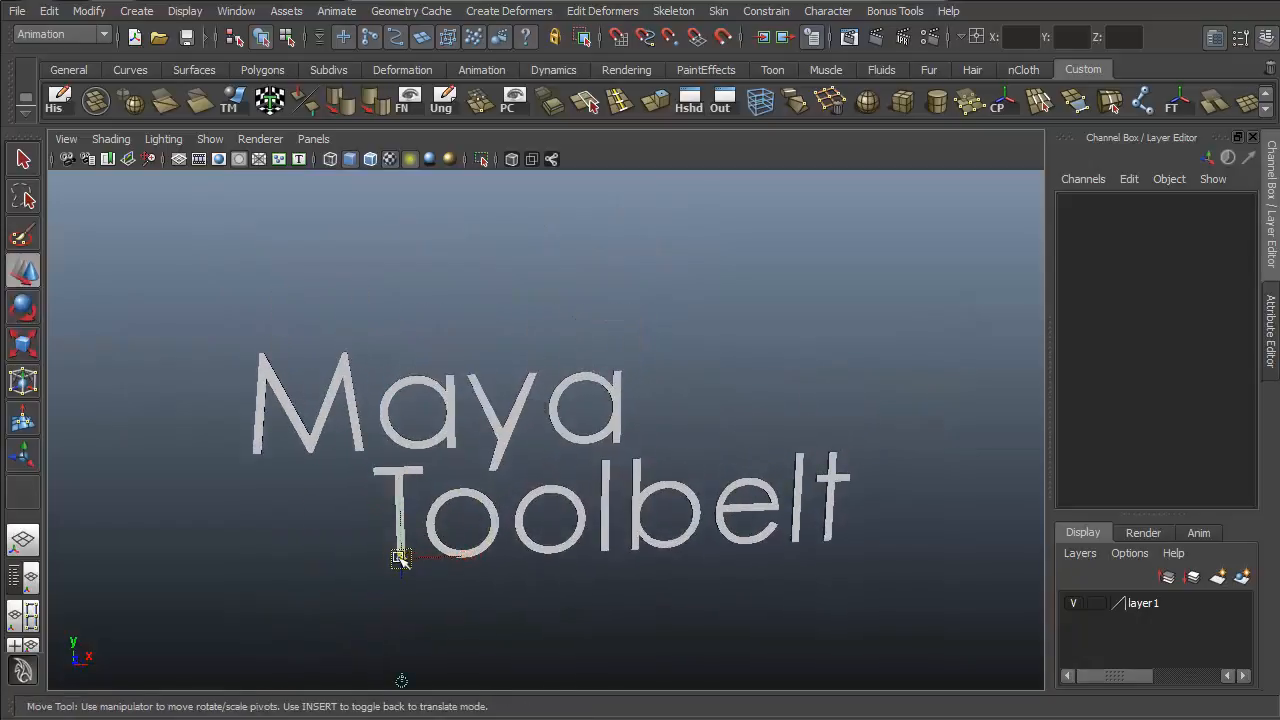
pyautogui.moveTo(400, 556); pyautogui.dragTo(762, 462)
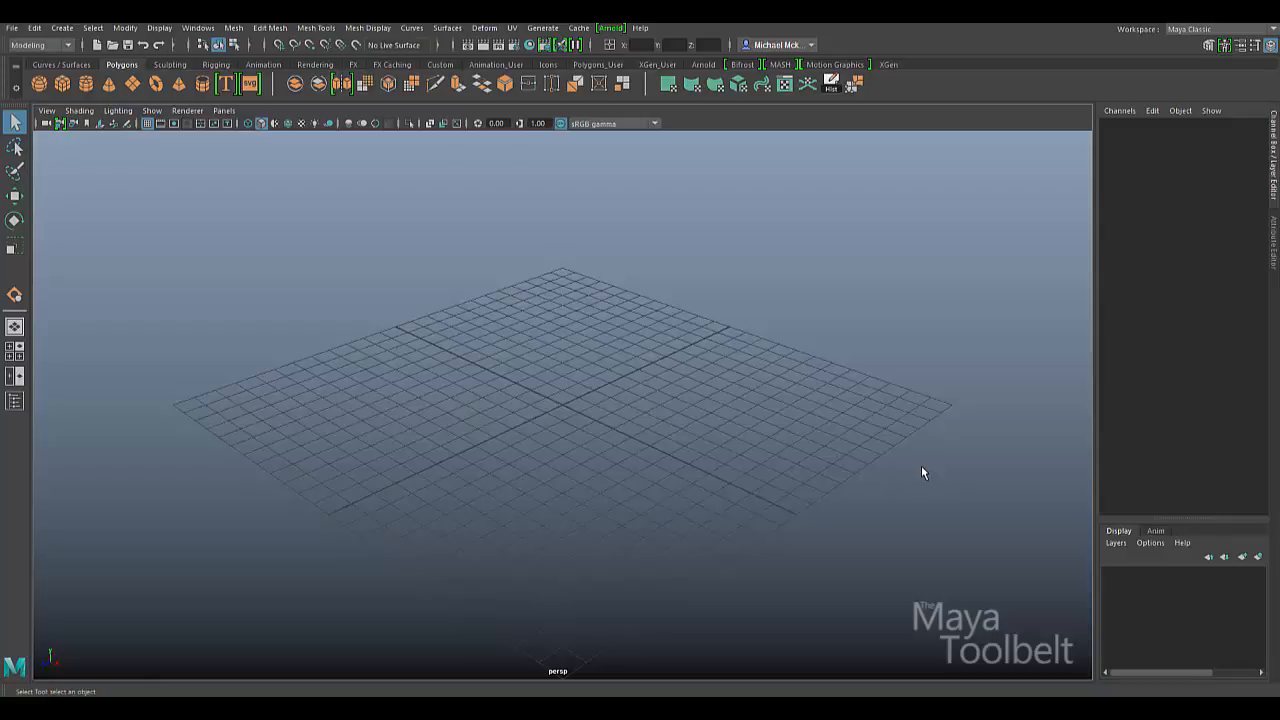
pyautogui.moveTo(928, 444)
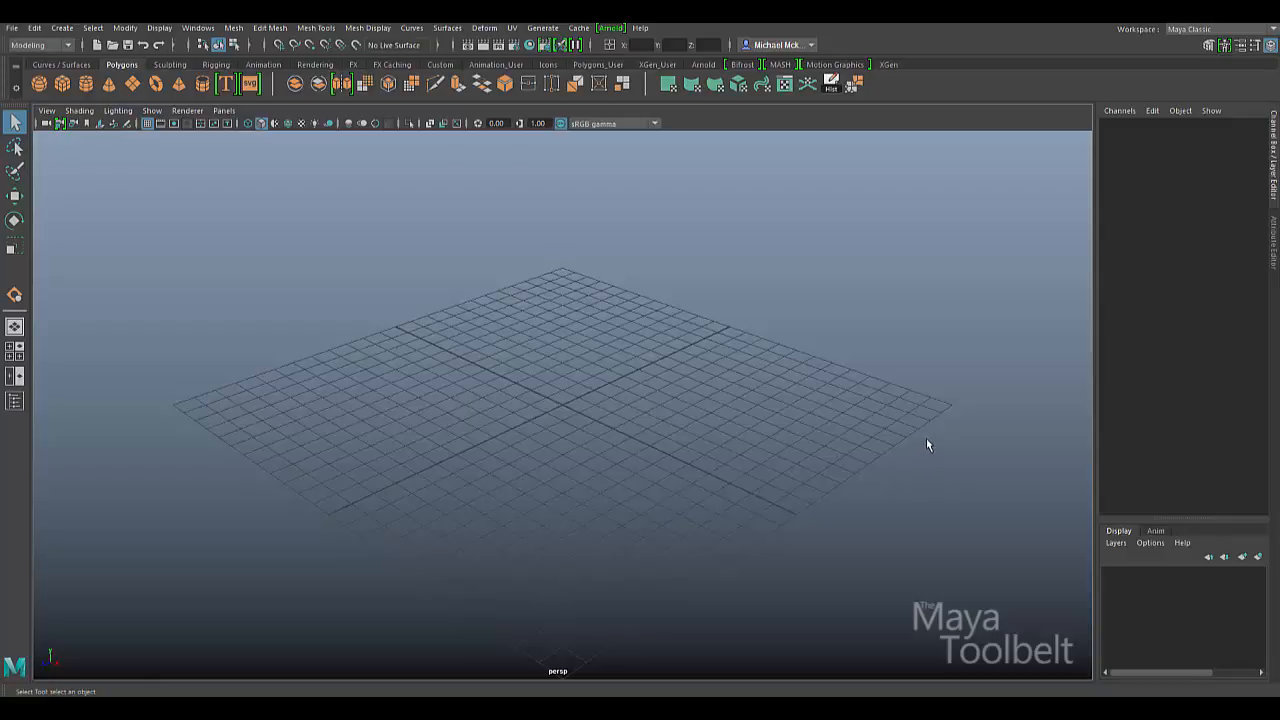
pyautogui.moveTo(896, 380)
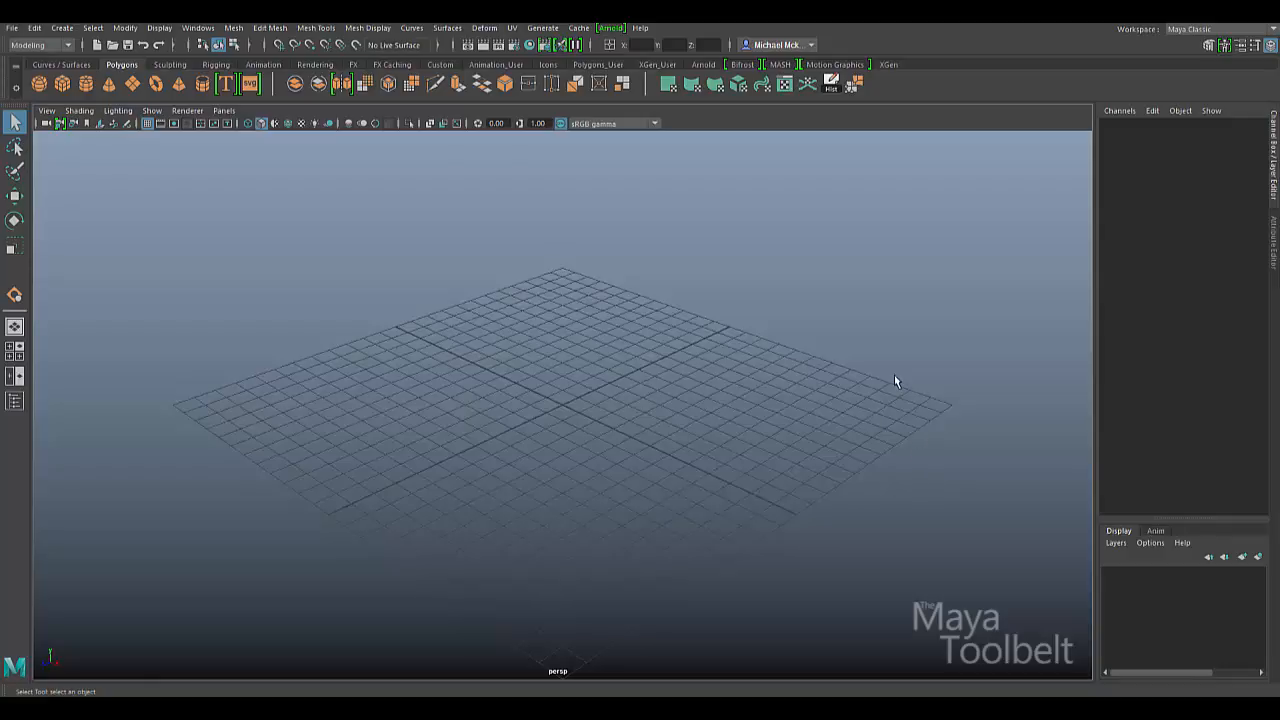
pyautogui.moveTo(290, 36)
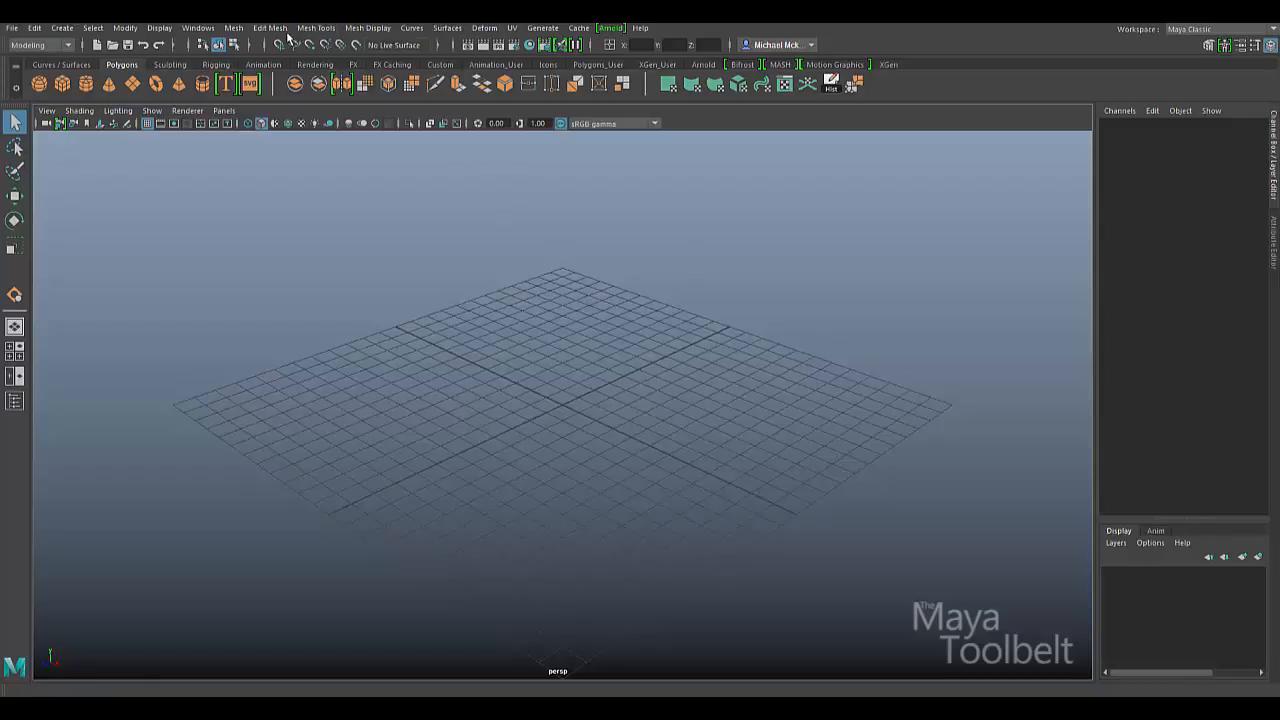
pyautogui.click(268, 28)
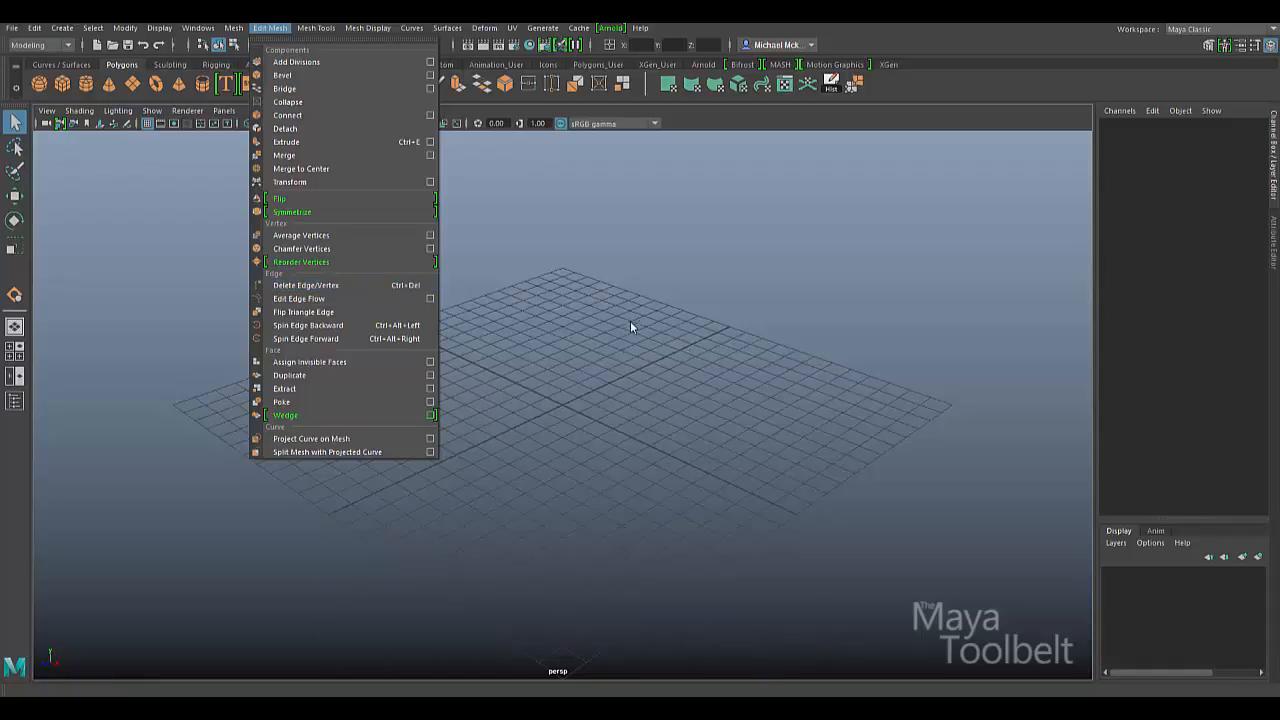
pyautogui.moveTo(612, 388)
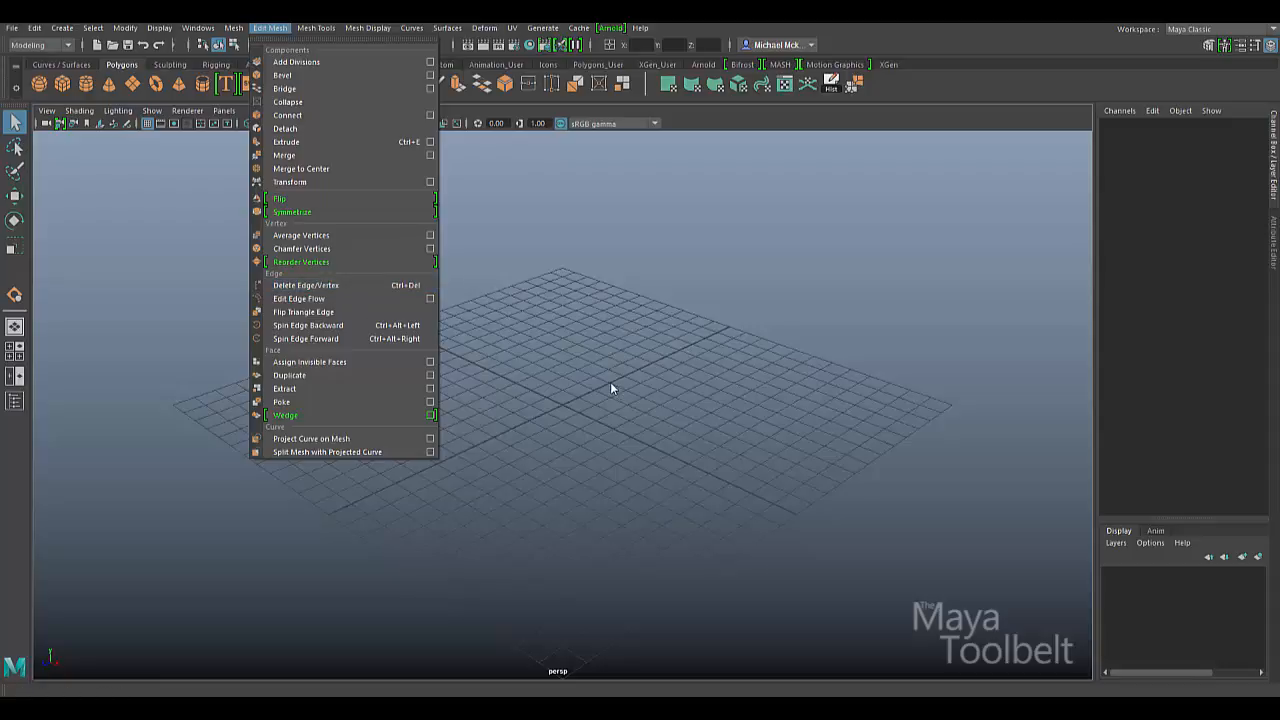
pyautogui.click(612, 388)
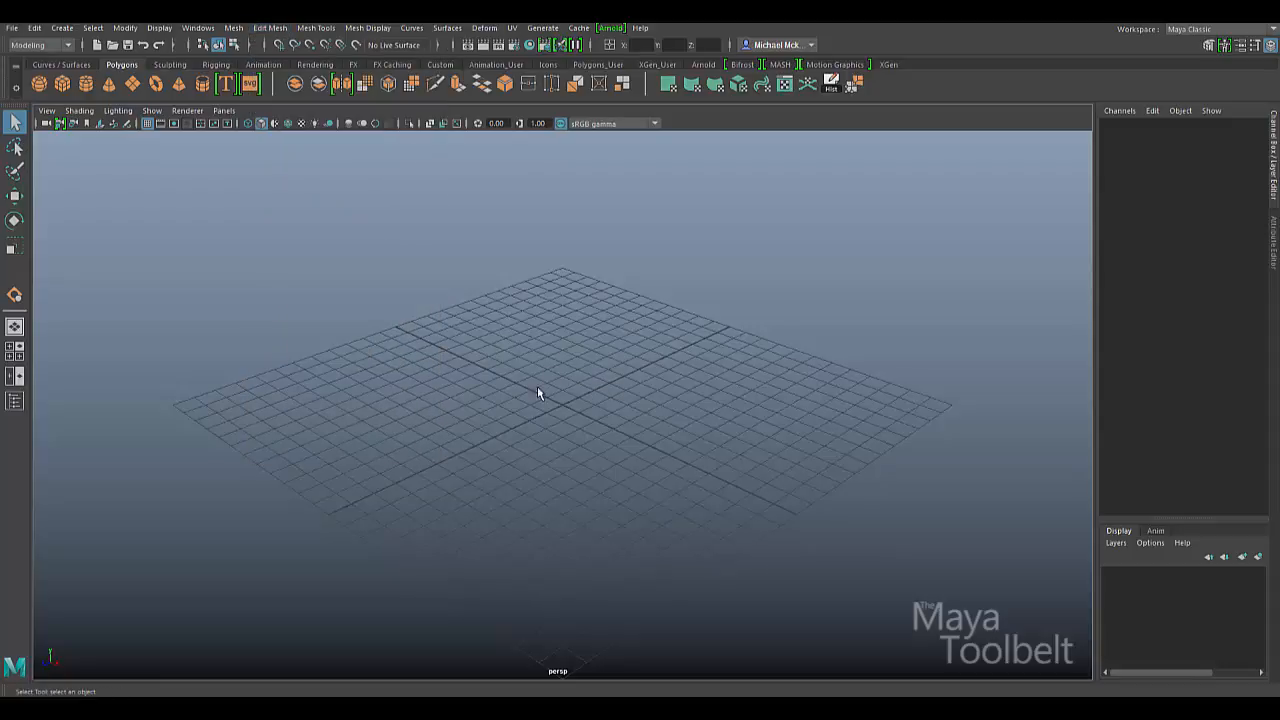
pyautogui.moveTo(576, 360)
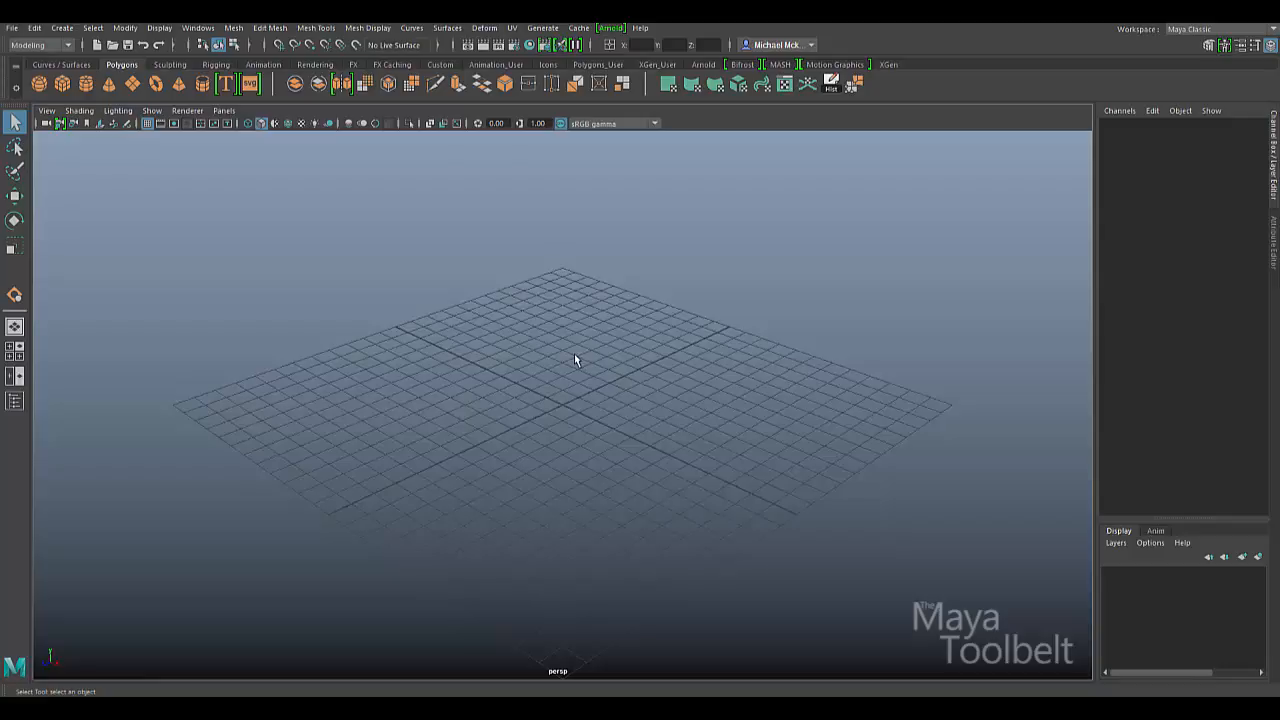
pyautogui.moveTo(428, 348)
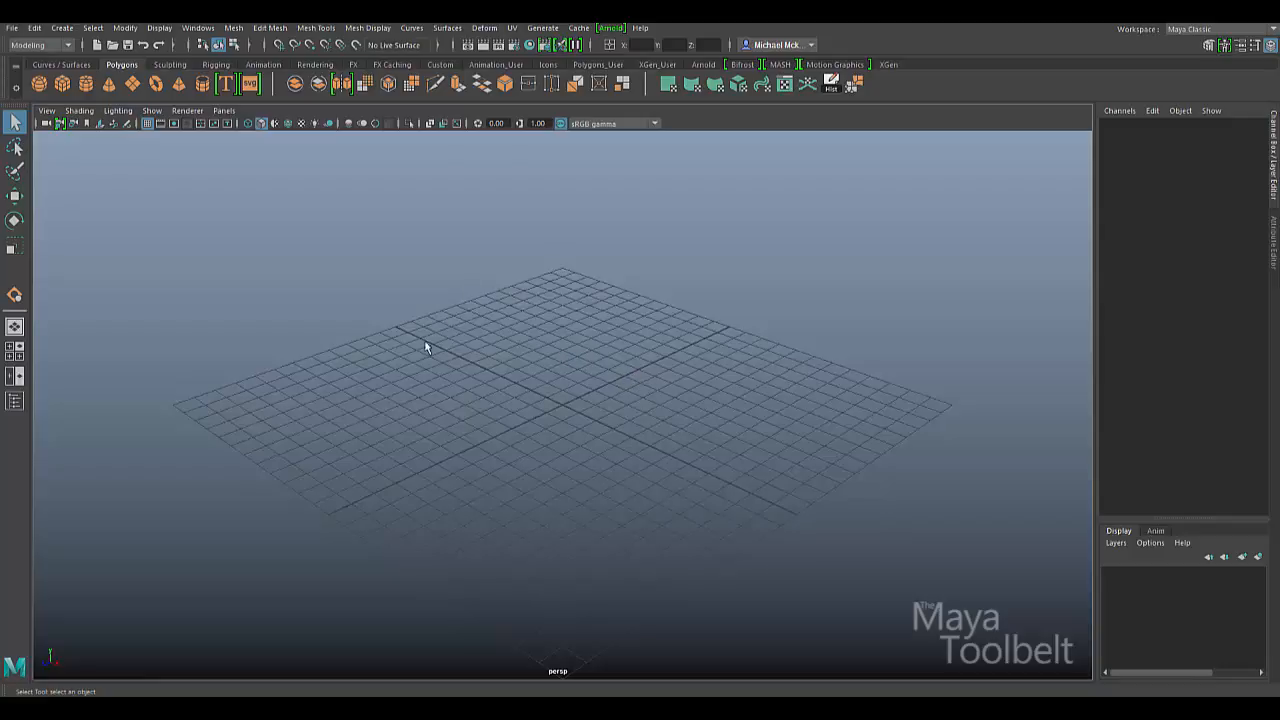
# - Add a polygon sphere to the empty scene from Create > Polygon Primitives
pyautogui.click(60, 28)
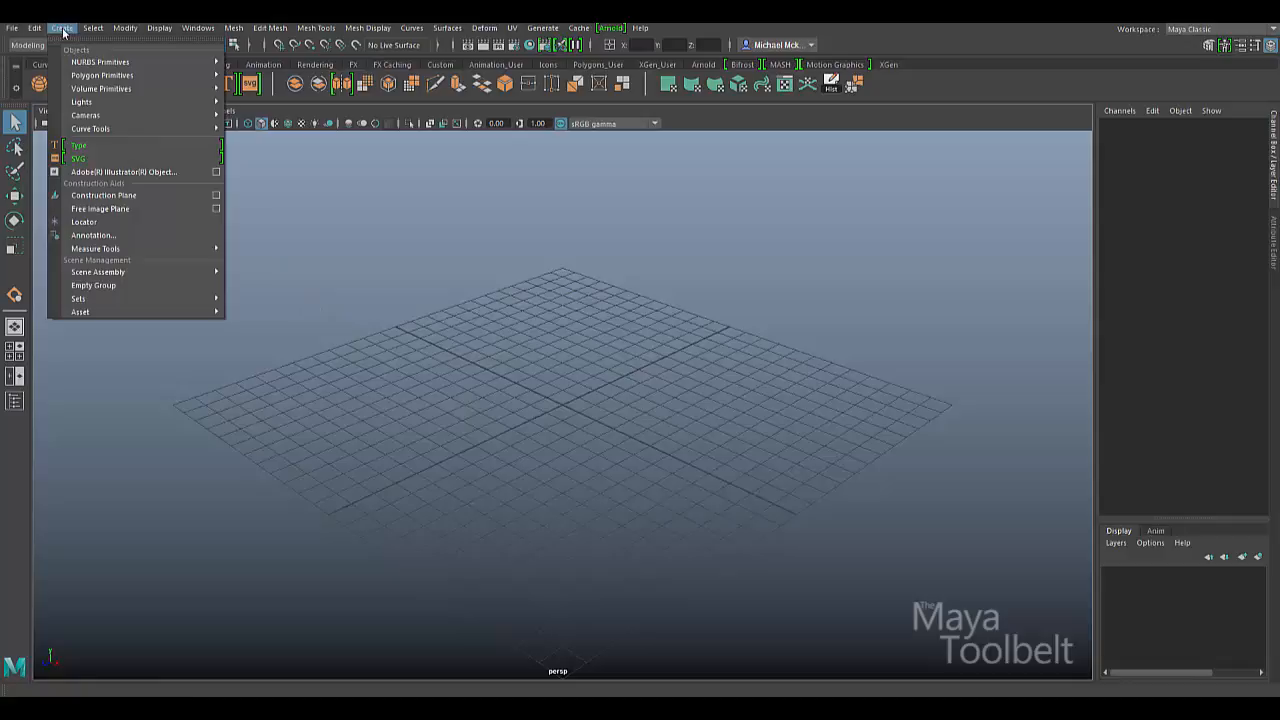
pyautogui.moveTo(256, 112)
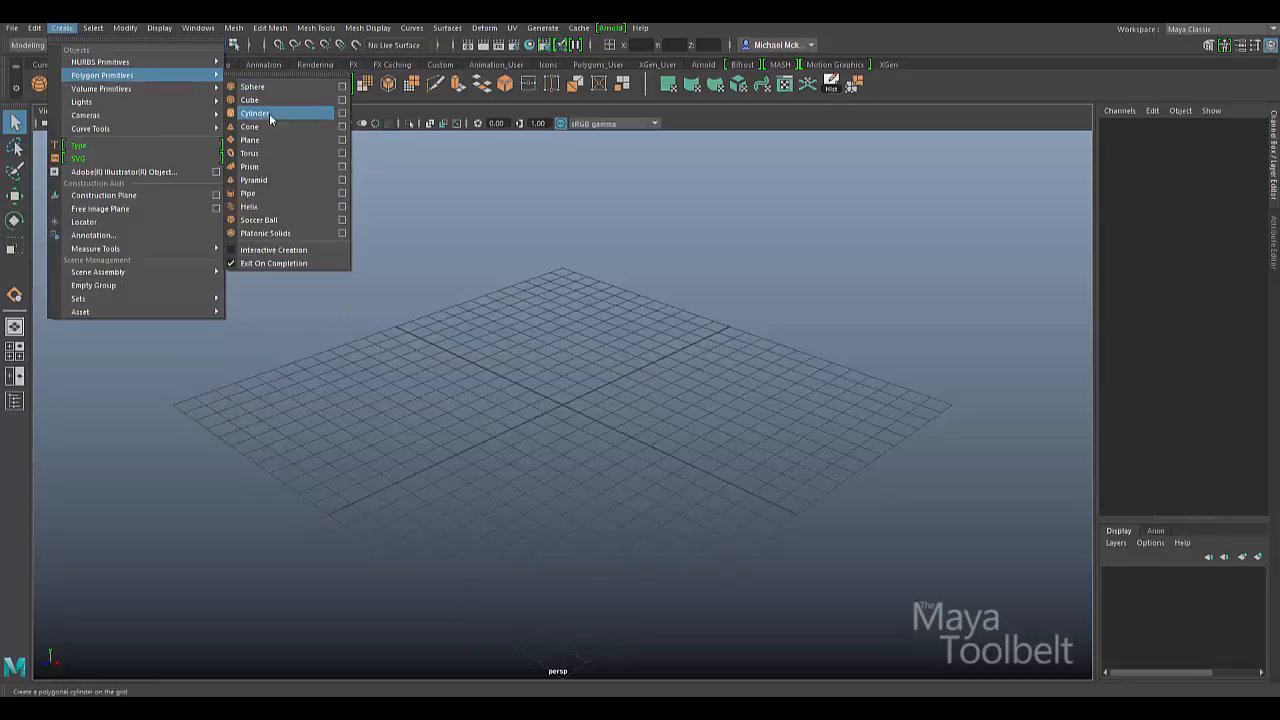
pyautogui.click(254, 100)
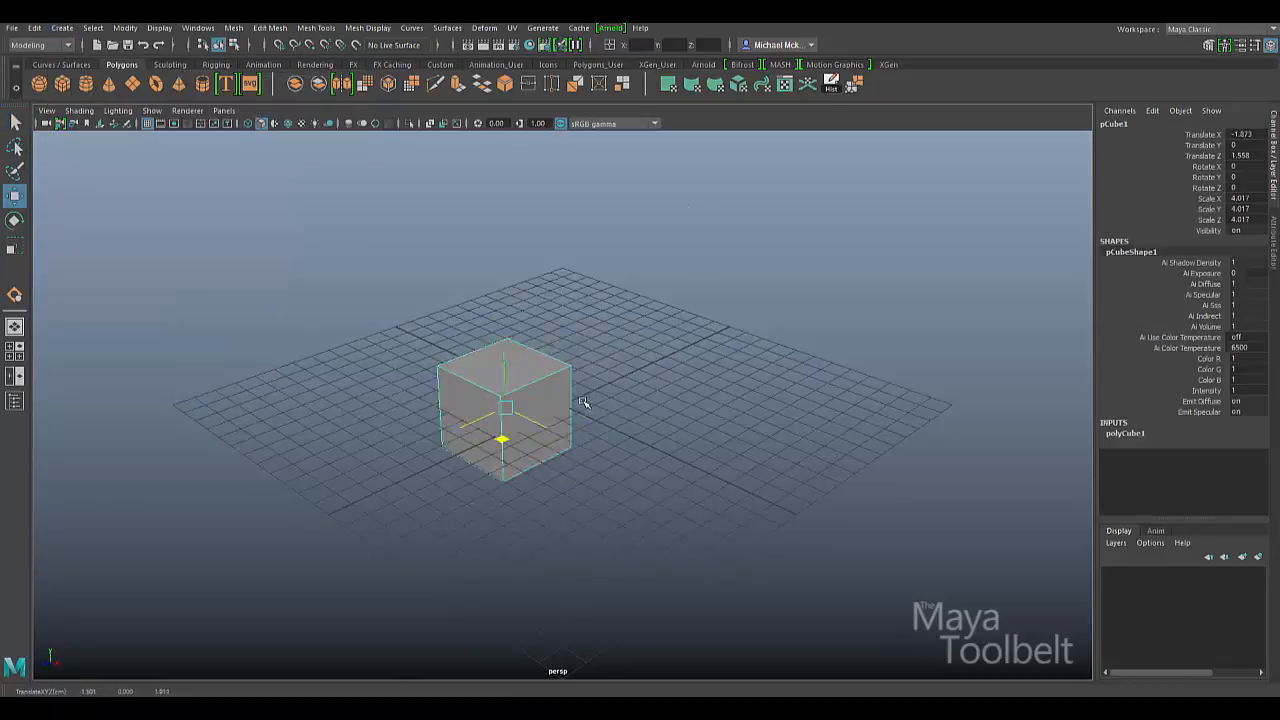
pyautogui.moveTo(584, 400); pyautogui.dragTo(732, 400)
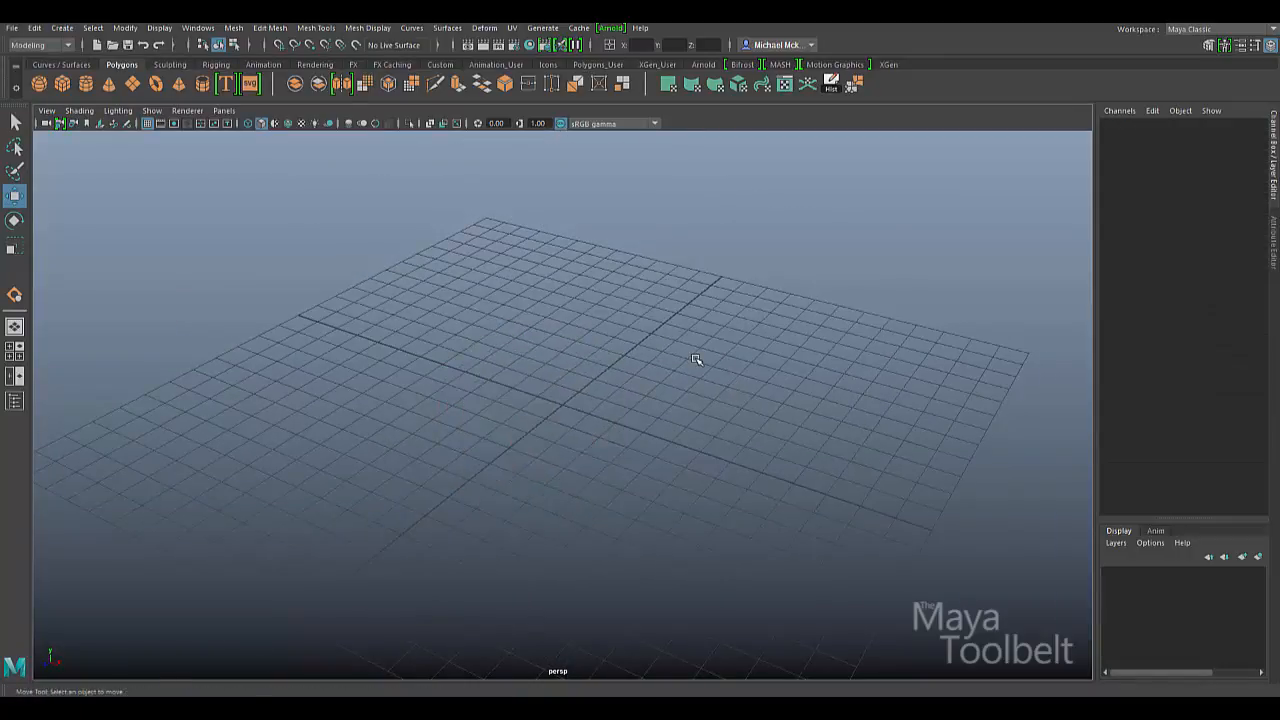
pyautogui.moveTo(656, 340)
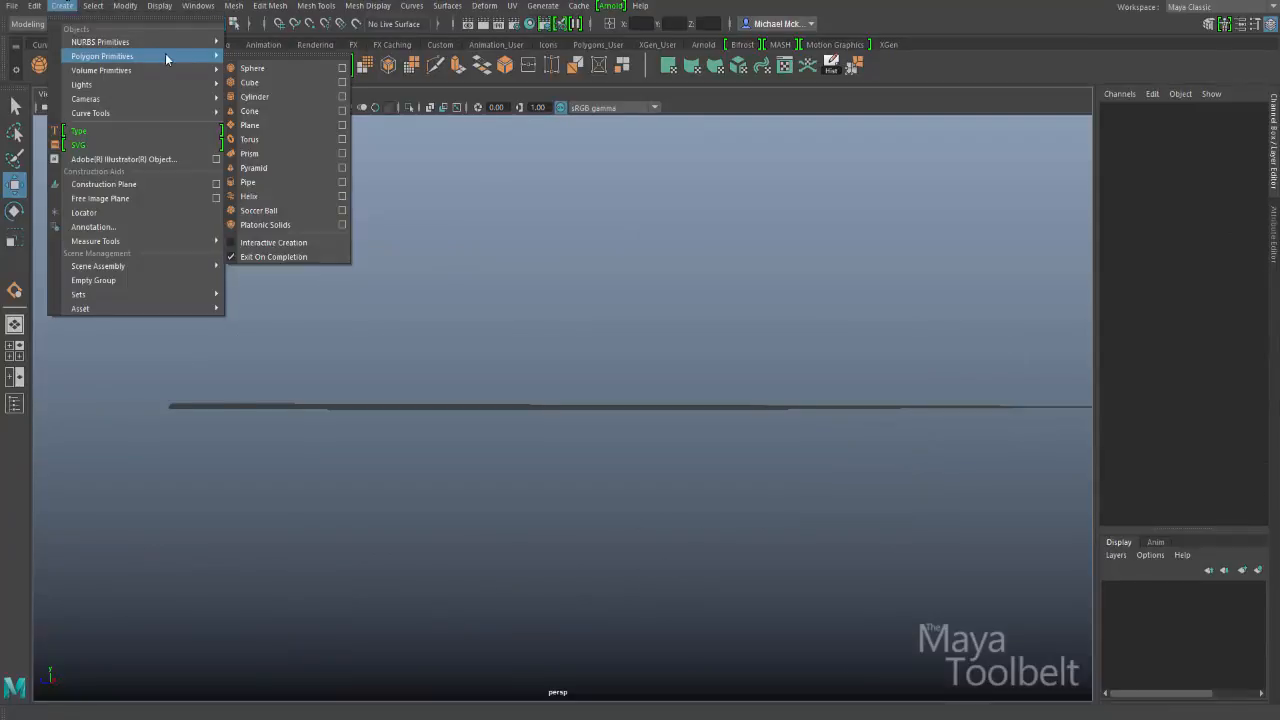
pyautogui.click(252, 68)
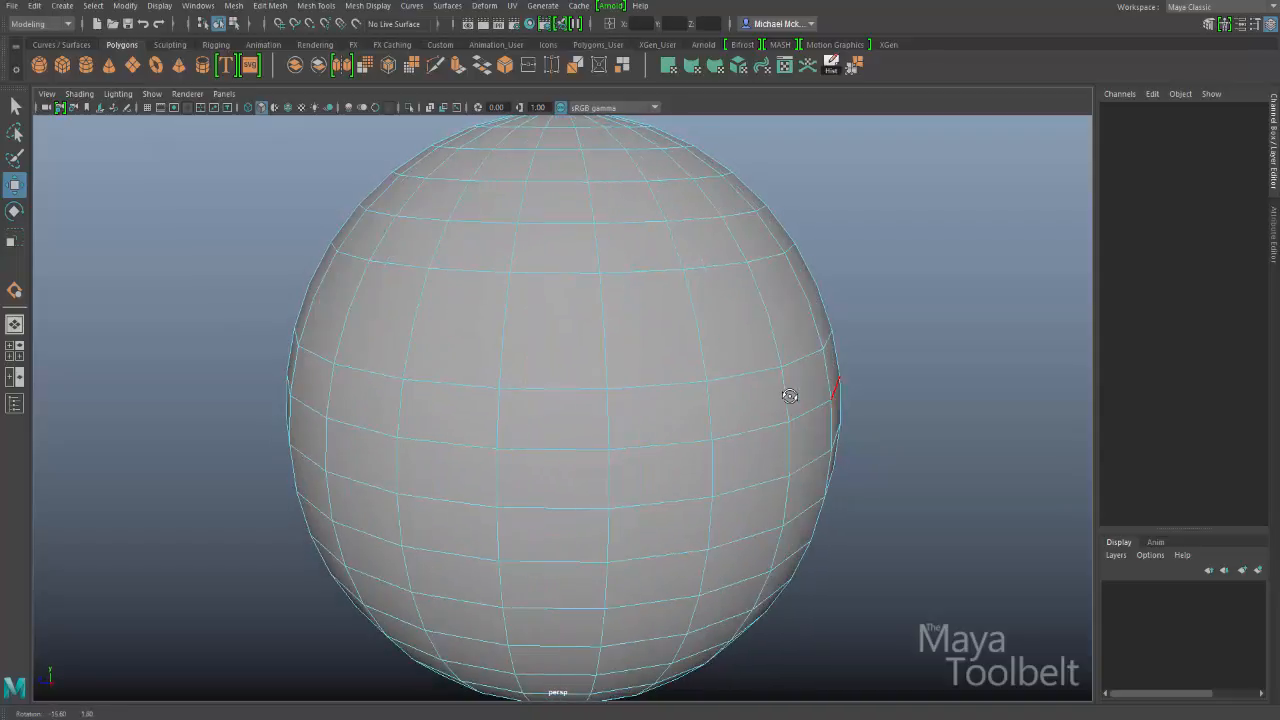
# - Switch the sphere to vertex mode via the marking menu and select a vertex on it
pyautogui.rightClick(790, 396)
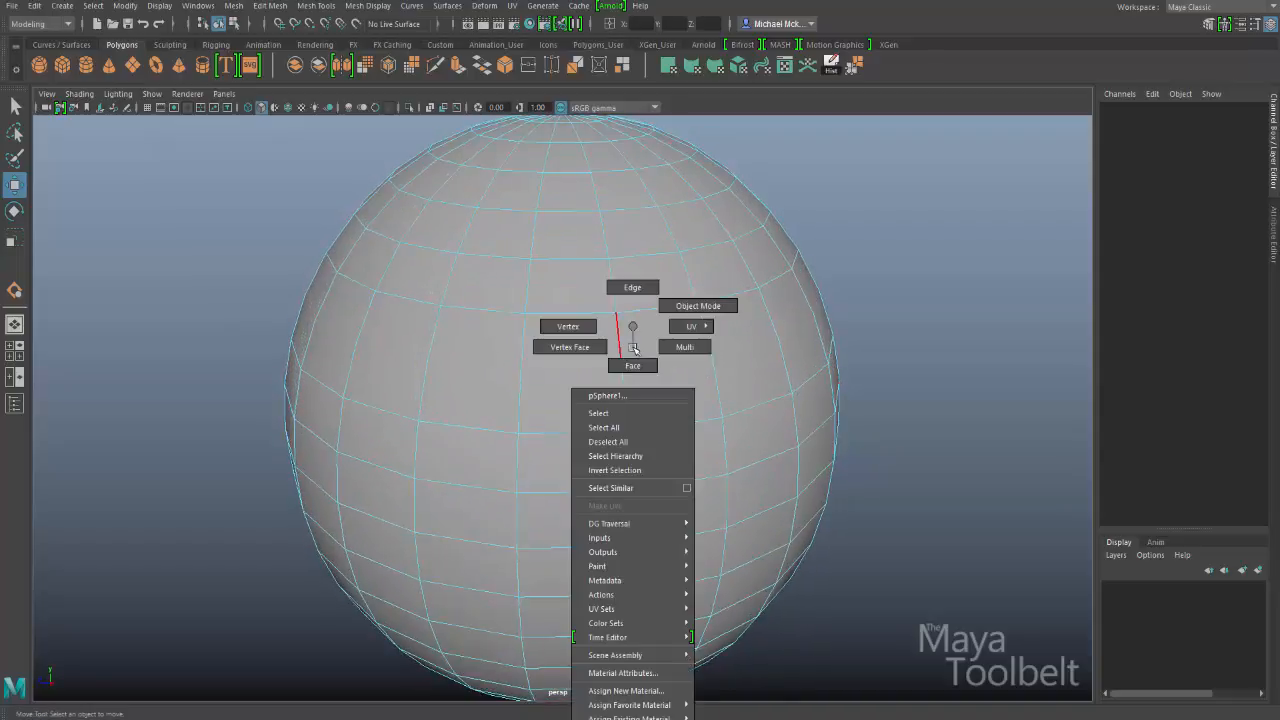
pyautogui.click(568, 326)
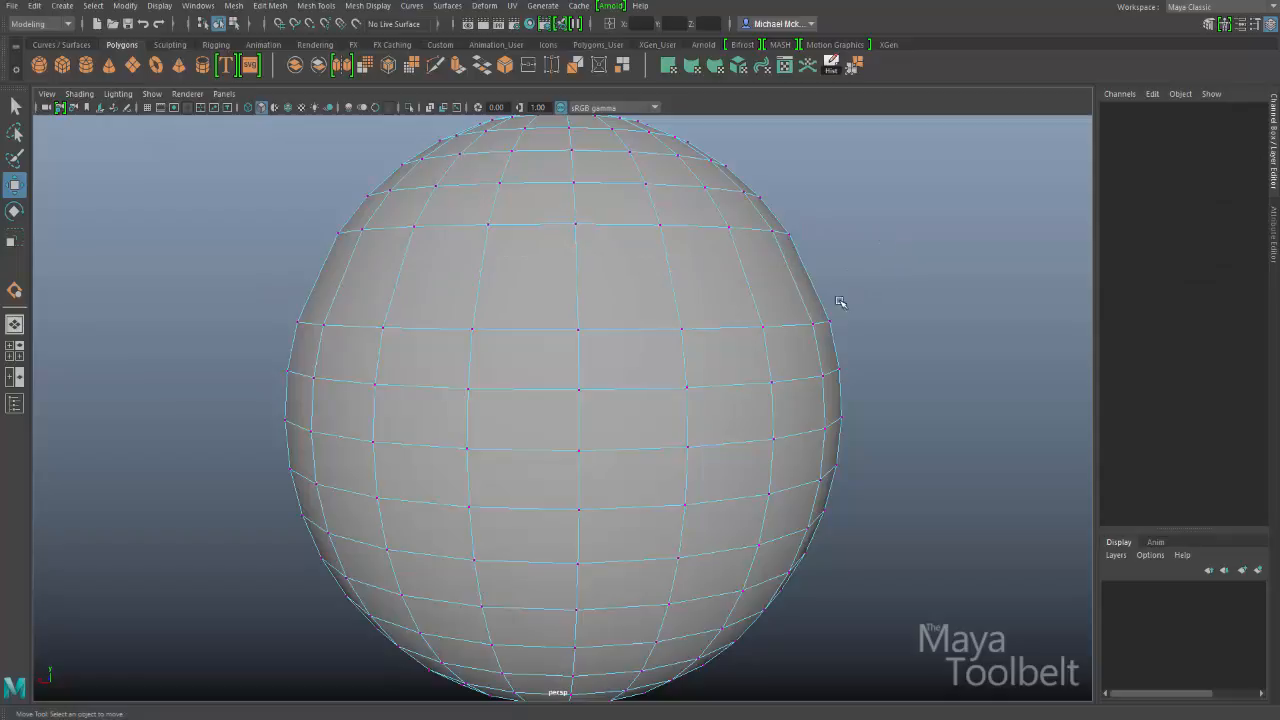
pyautogui.moveTo(840, 302); pyautogui.dragTo(680, 348)
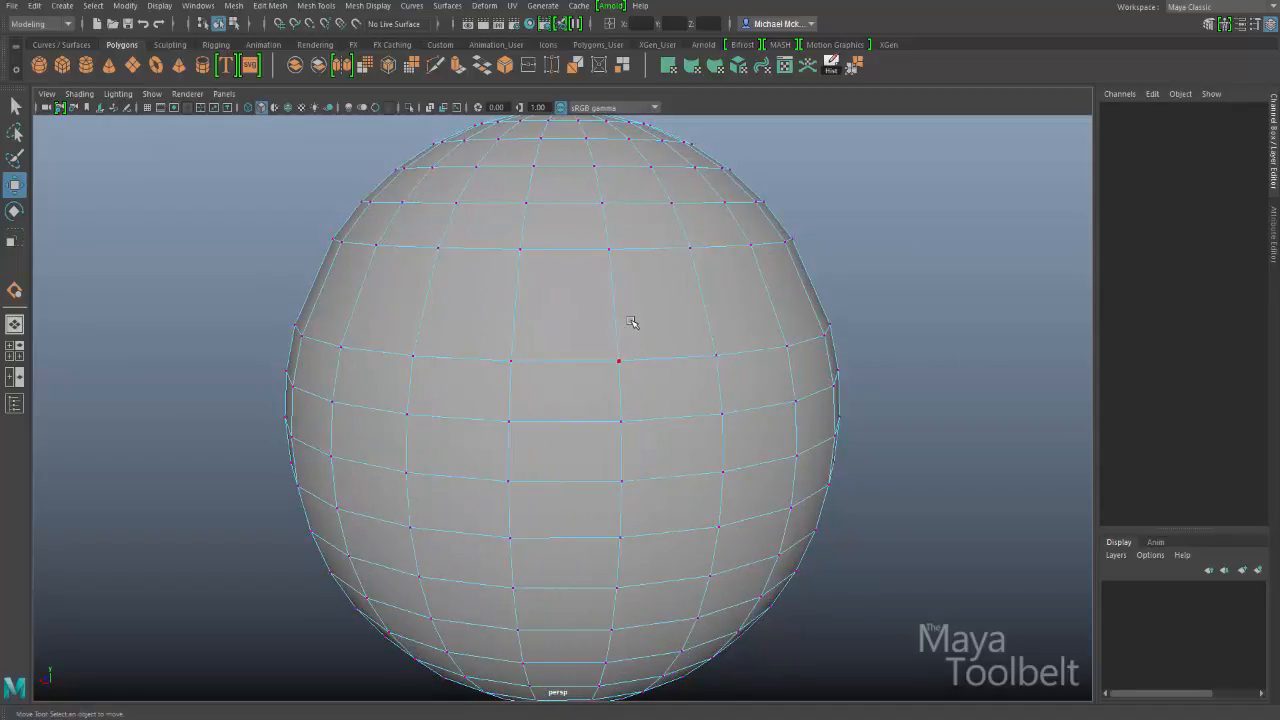
pyautogui.moveTo(646, 328)
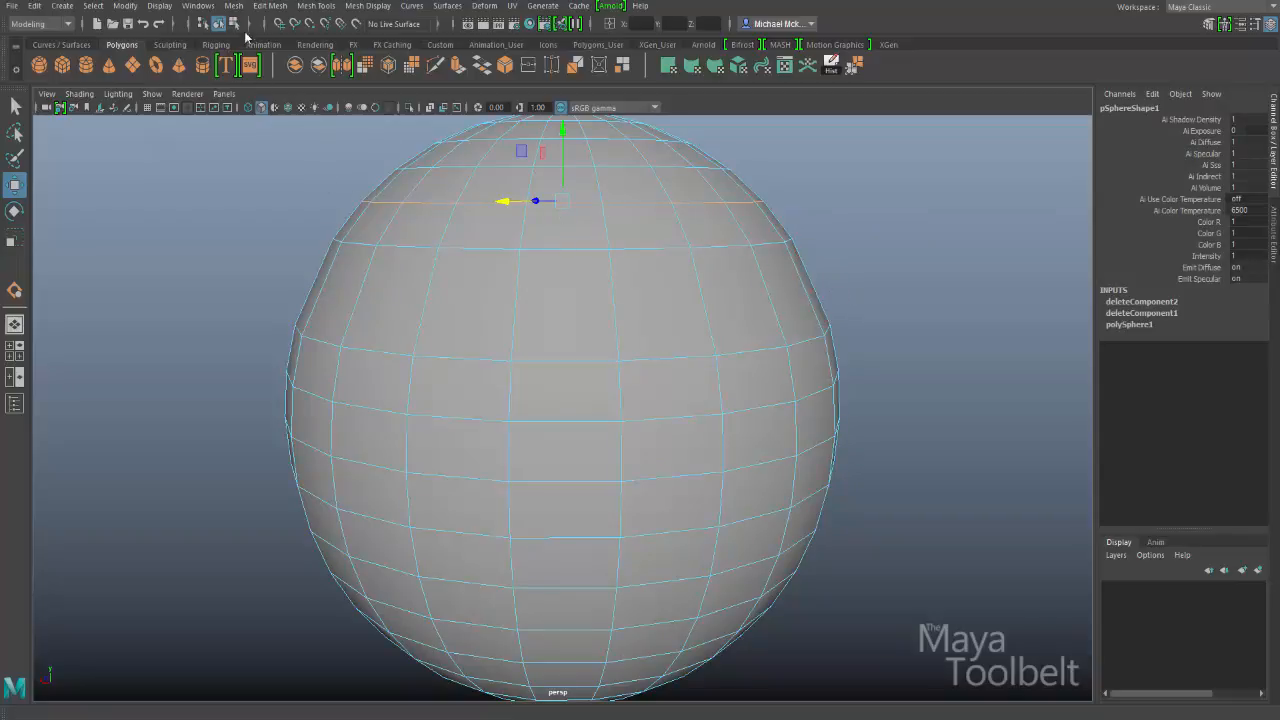
# - Bring up the Edit Mesh commands for the selected edge loop
pyautogui.click(268, 8)
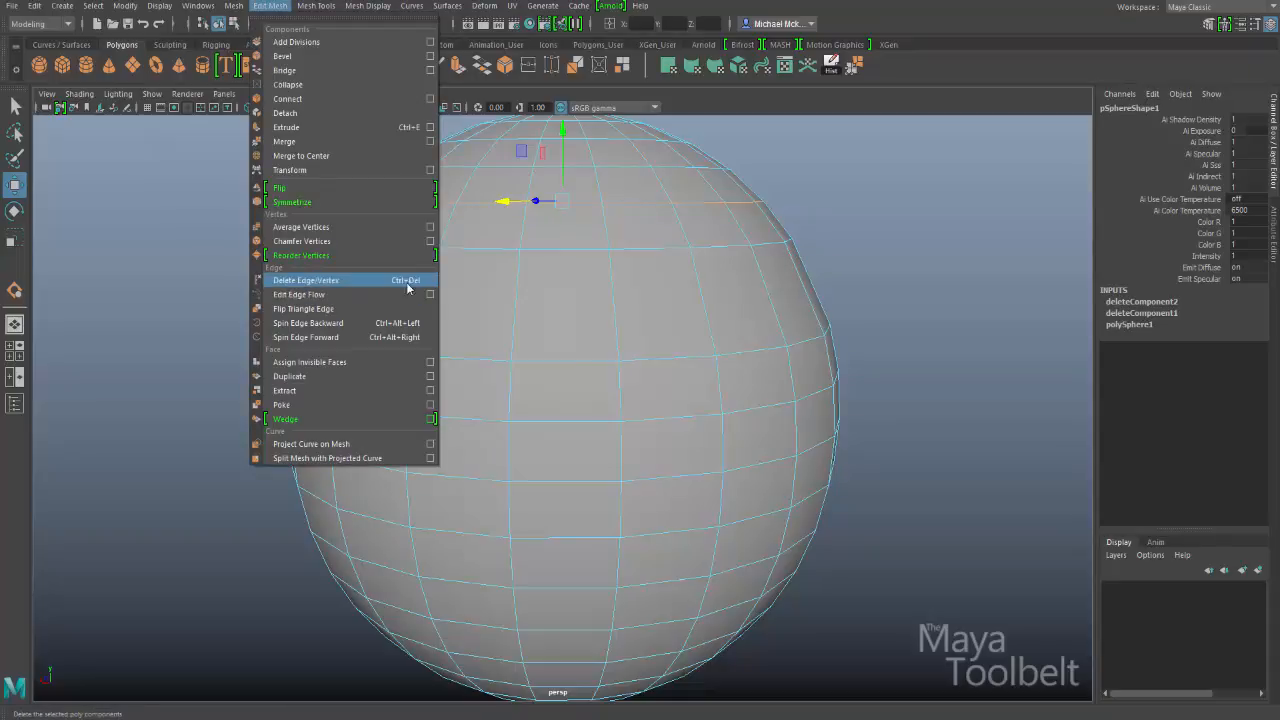
pyautogui.moveTo(916, 264)
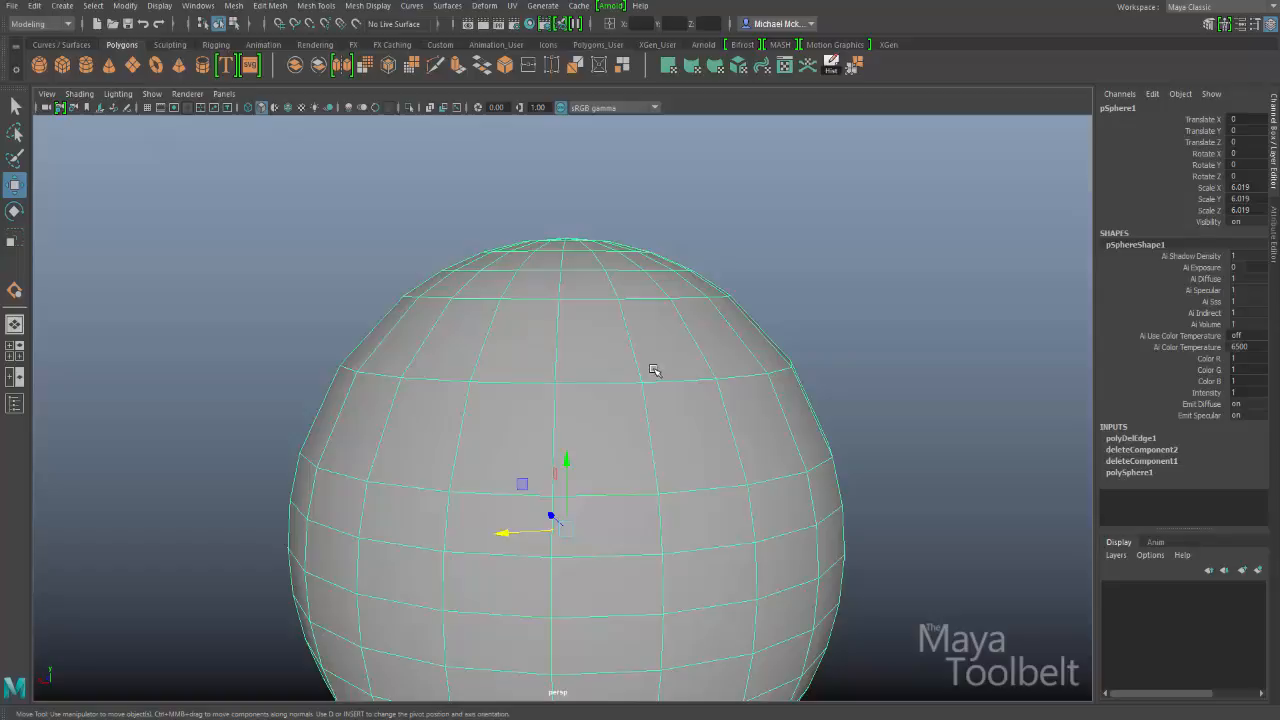
# - Apply Delete Edge/Vertex to remove the edge loop and its leftover vertices
pyautogui.click(270, 8)
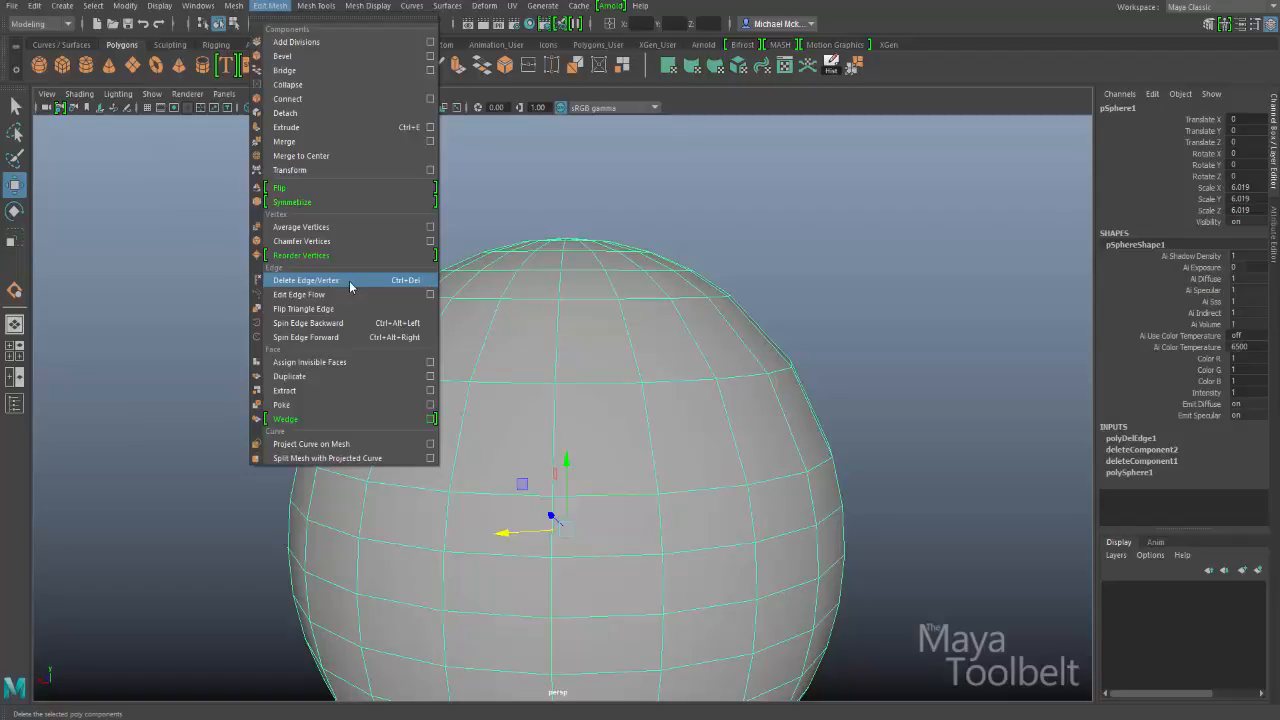
pyautogui.click(304, 280)
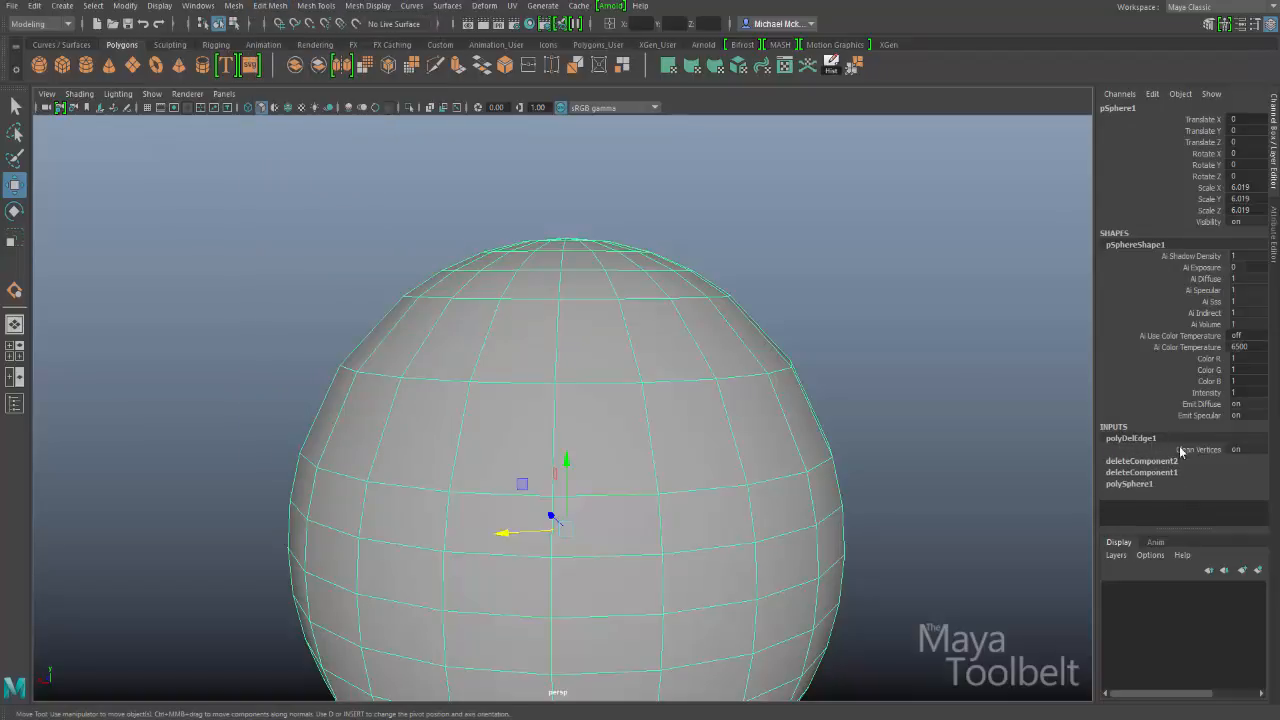
pyautogui.moveTo(1170, 468)
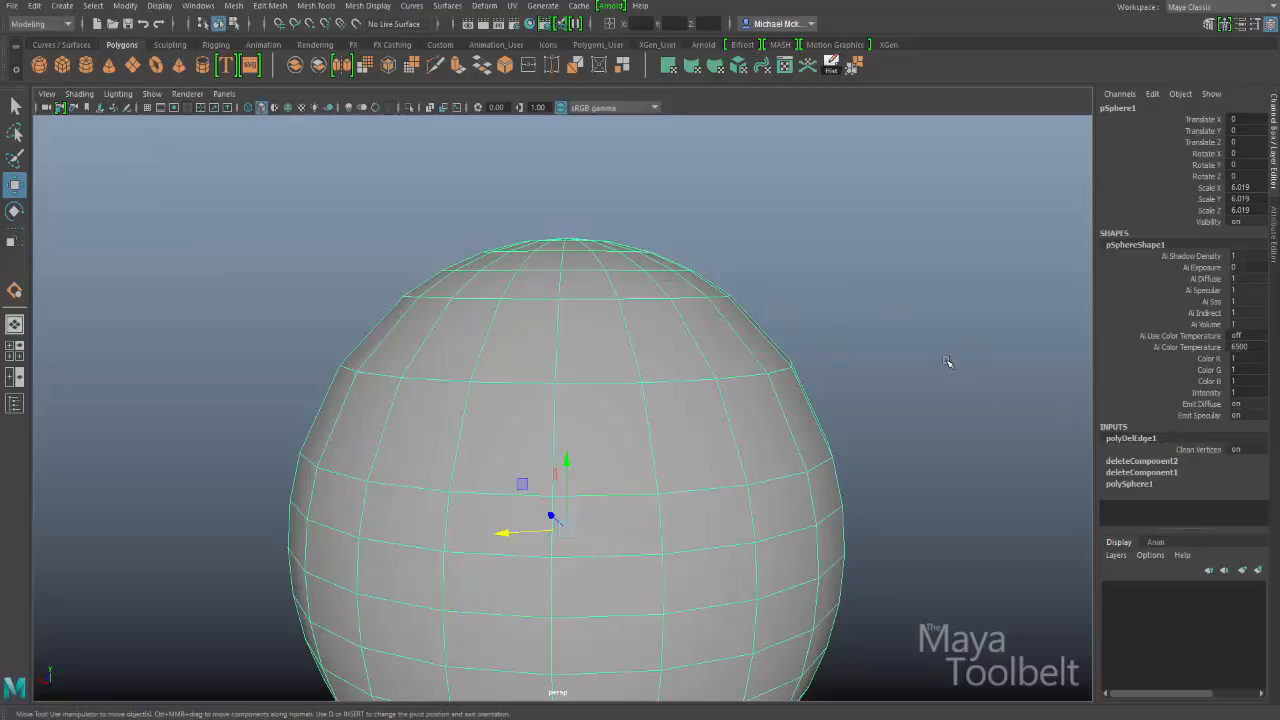
pyautogui.moveTo(1186, 458)
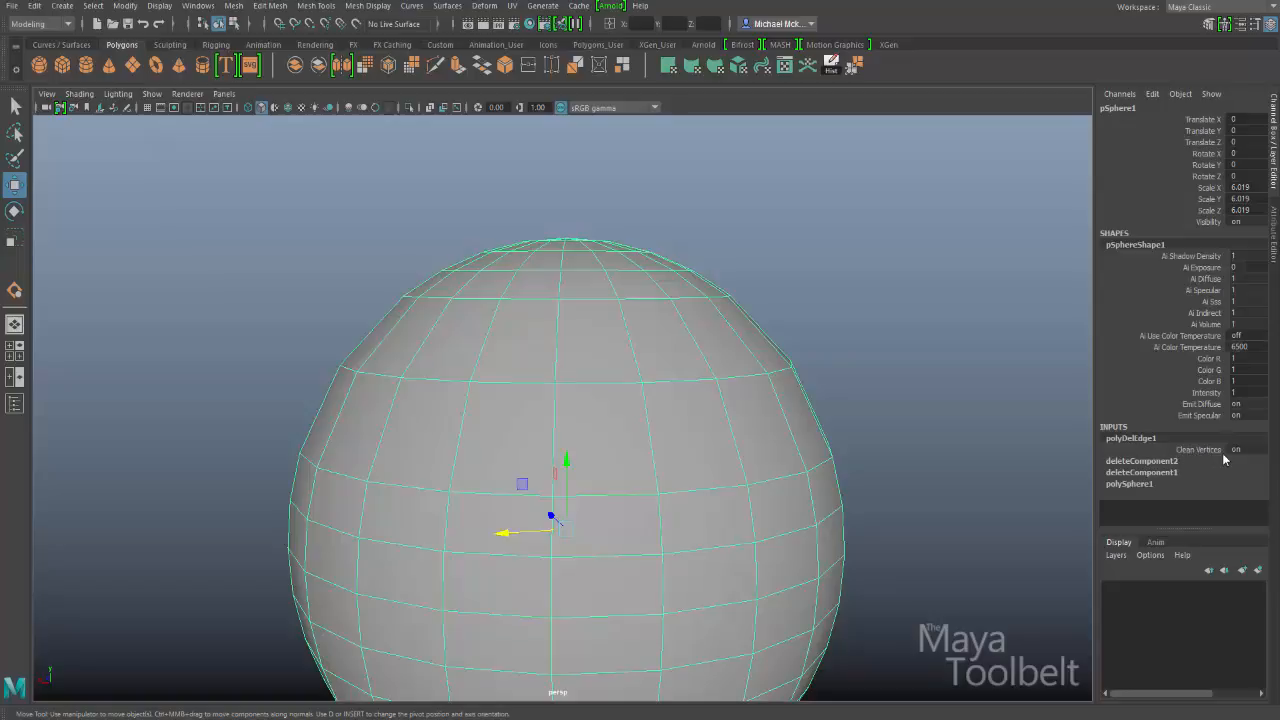
# - Toggle polyDelEdge1's Clean Vertices attribute in the Channel Box and return to object mode
pyautogui.click(1242, 448)
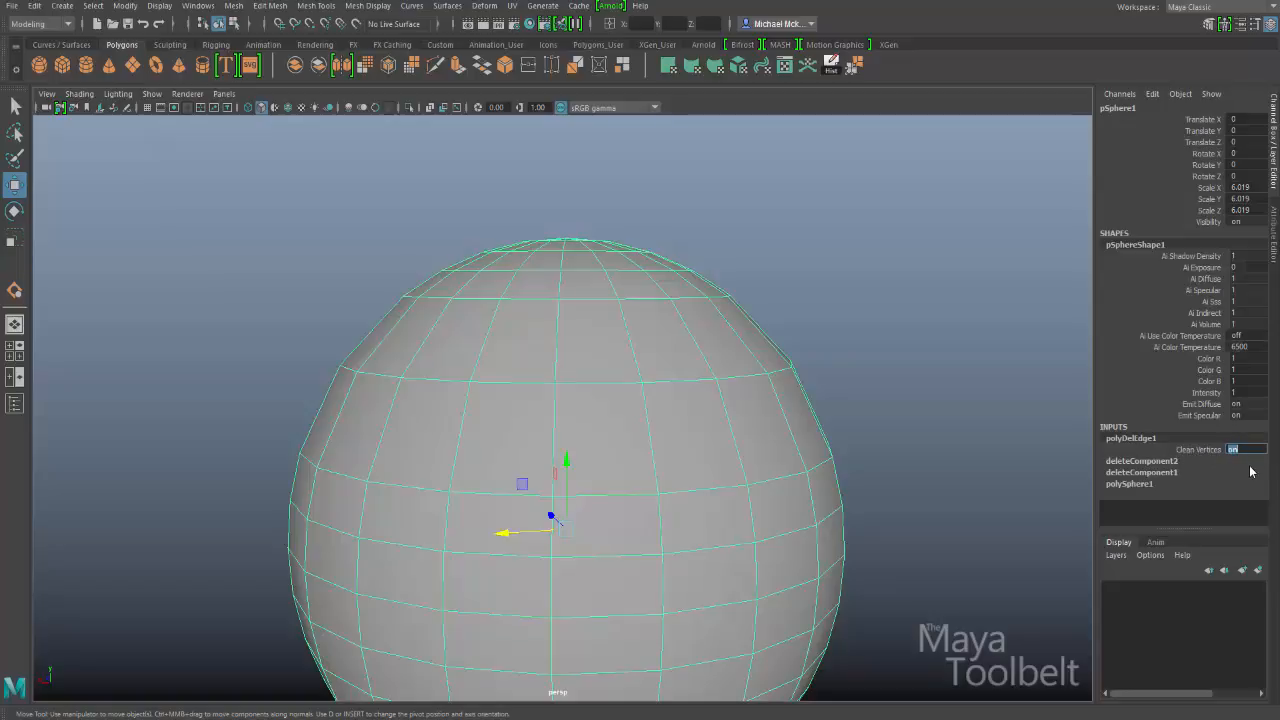
pyautogui.moveTo(644, 374)
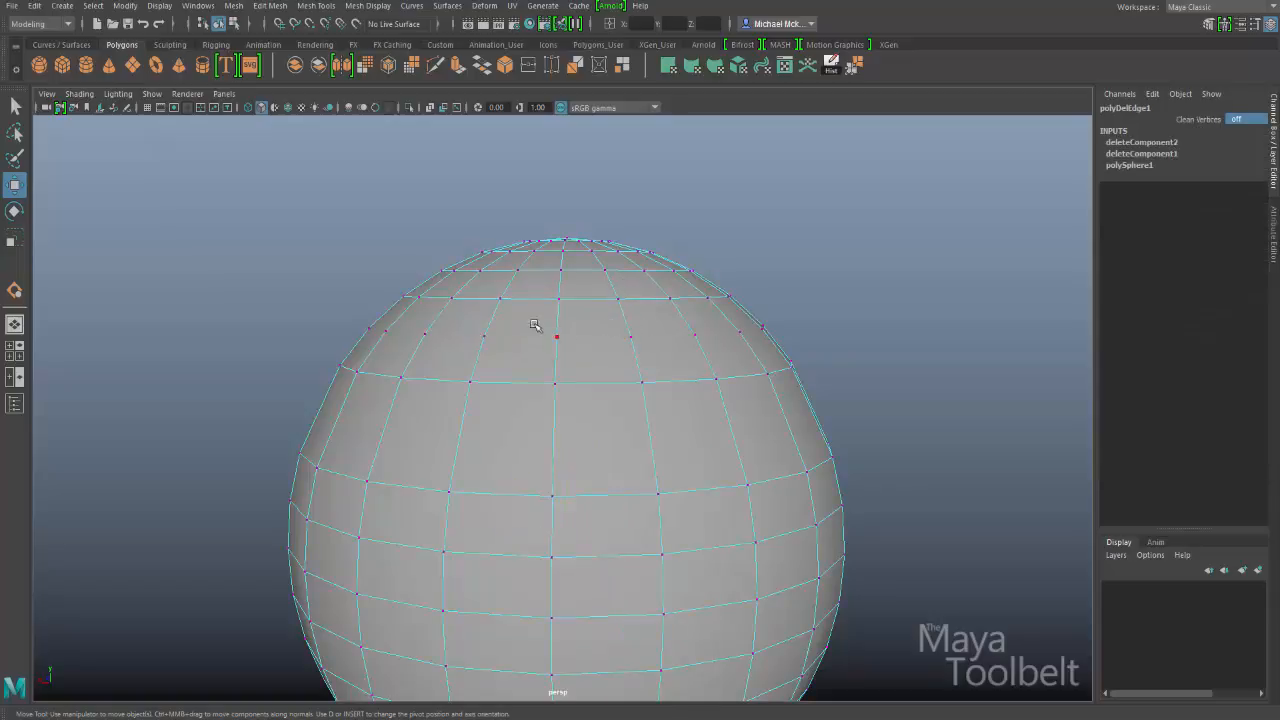
pyautogui.click(552, 338)
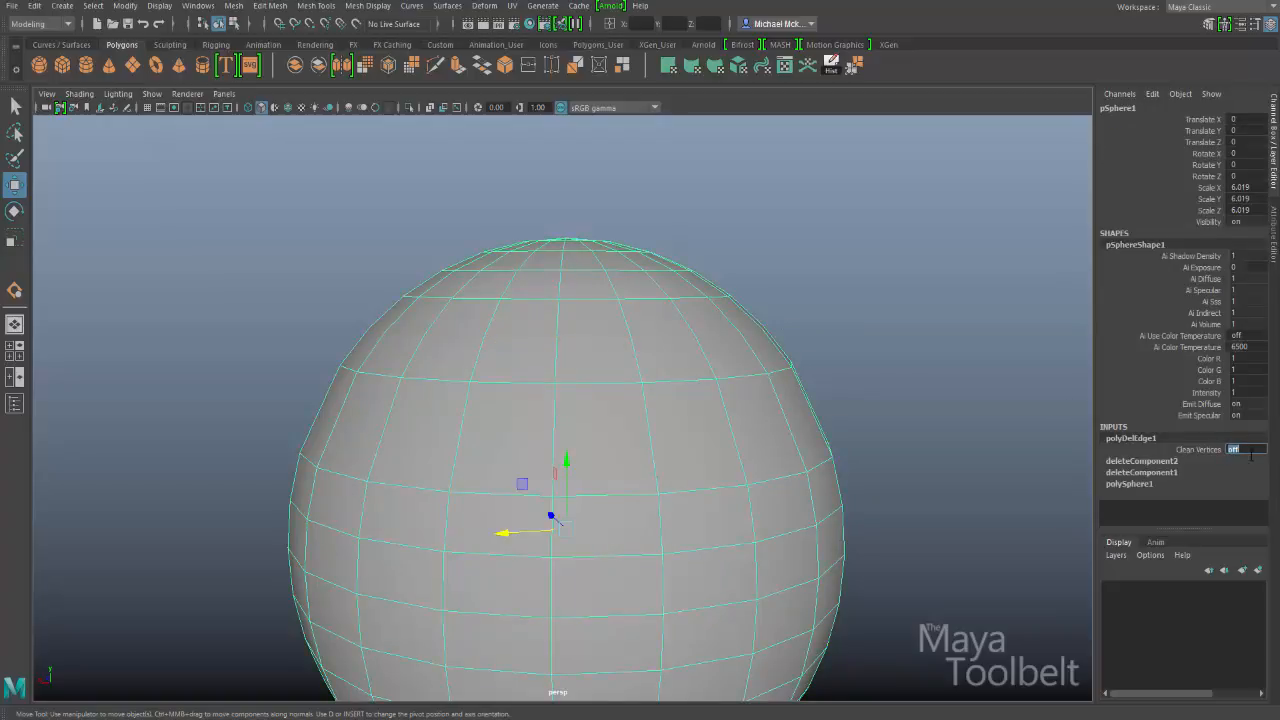
pyautogui.moveTo(932, 402)
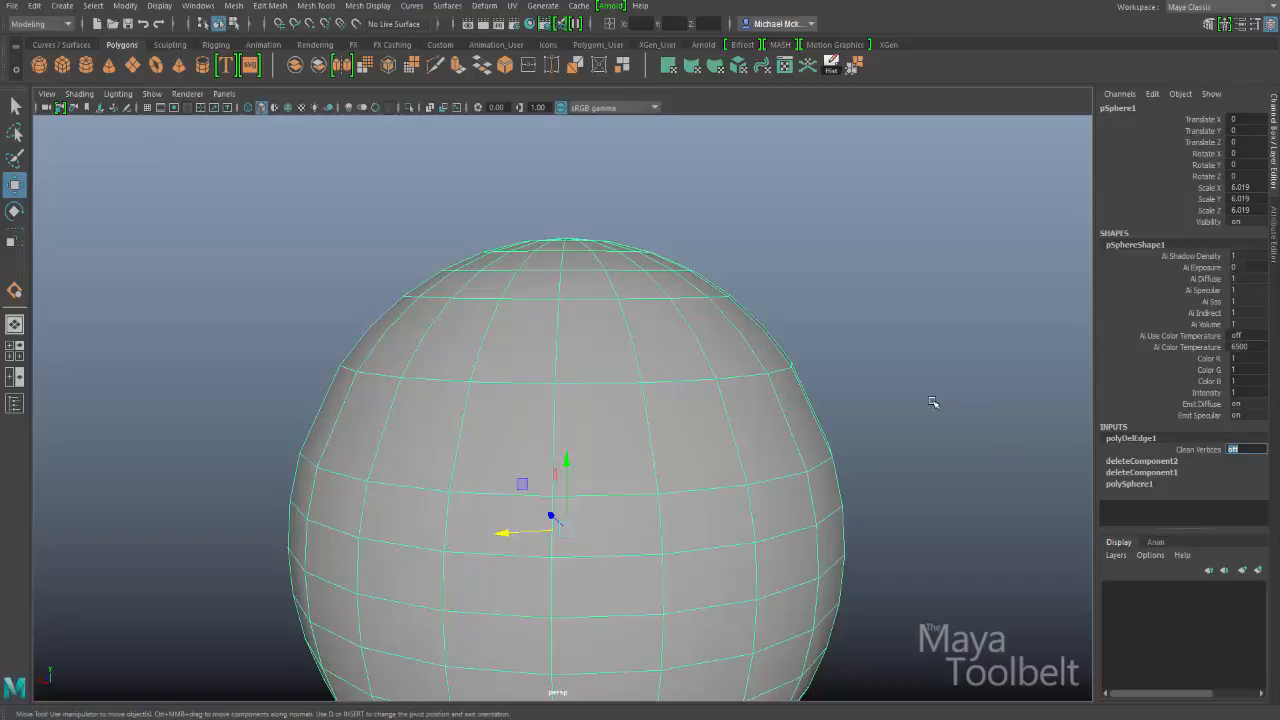
pyautogui.moveTo(872, 388)
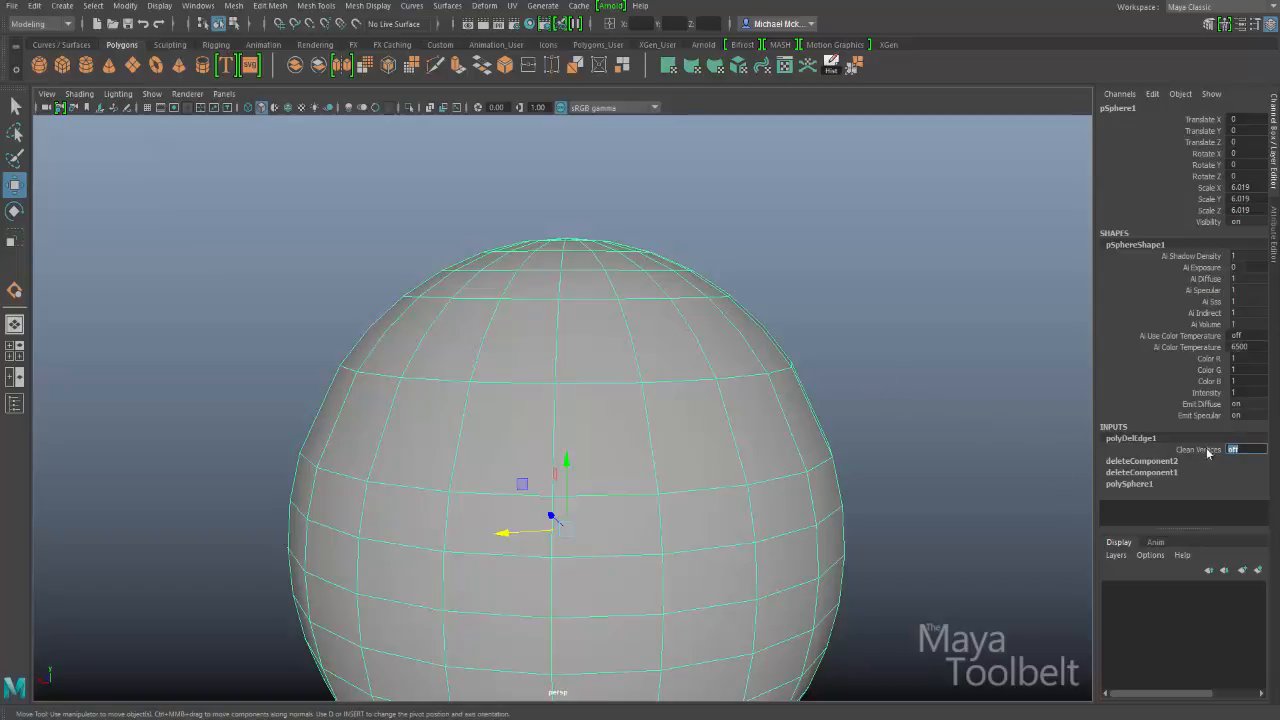
pyautogui.moveTo(924, 370)
pyautogui.write('on')
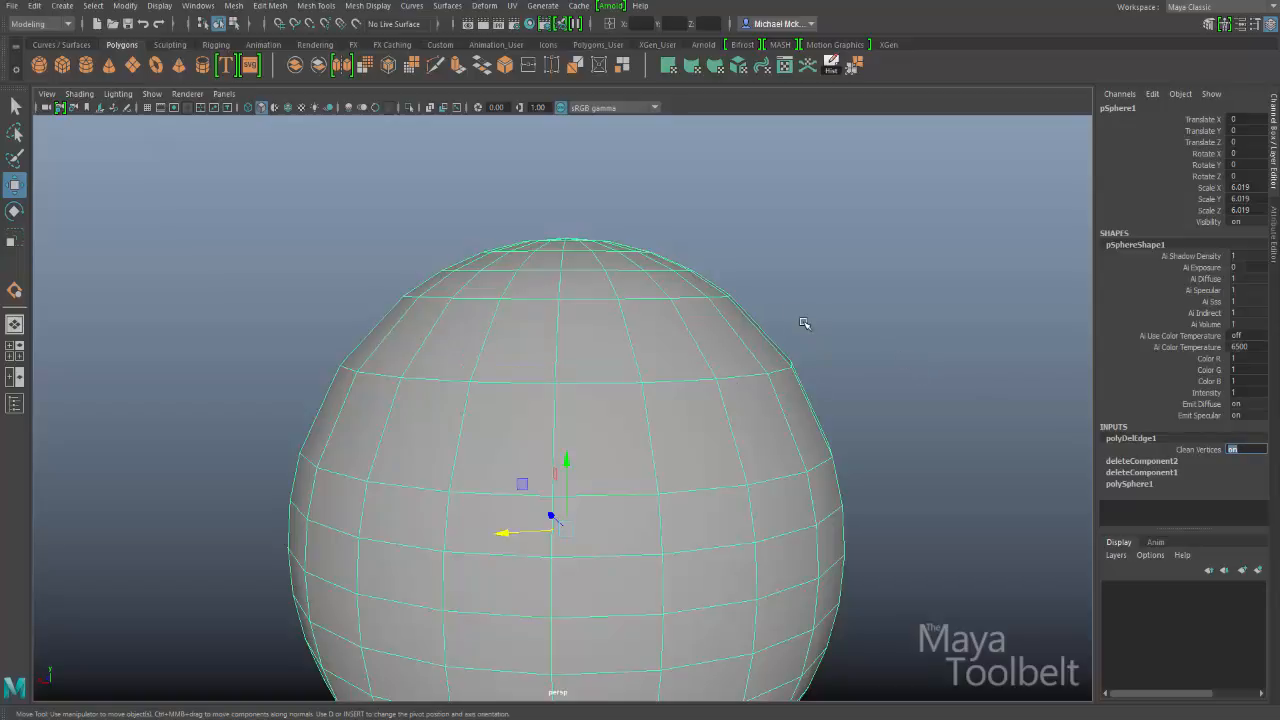
pyautogui.moveTo(782, 348)
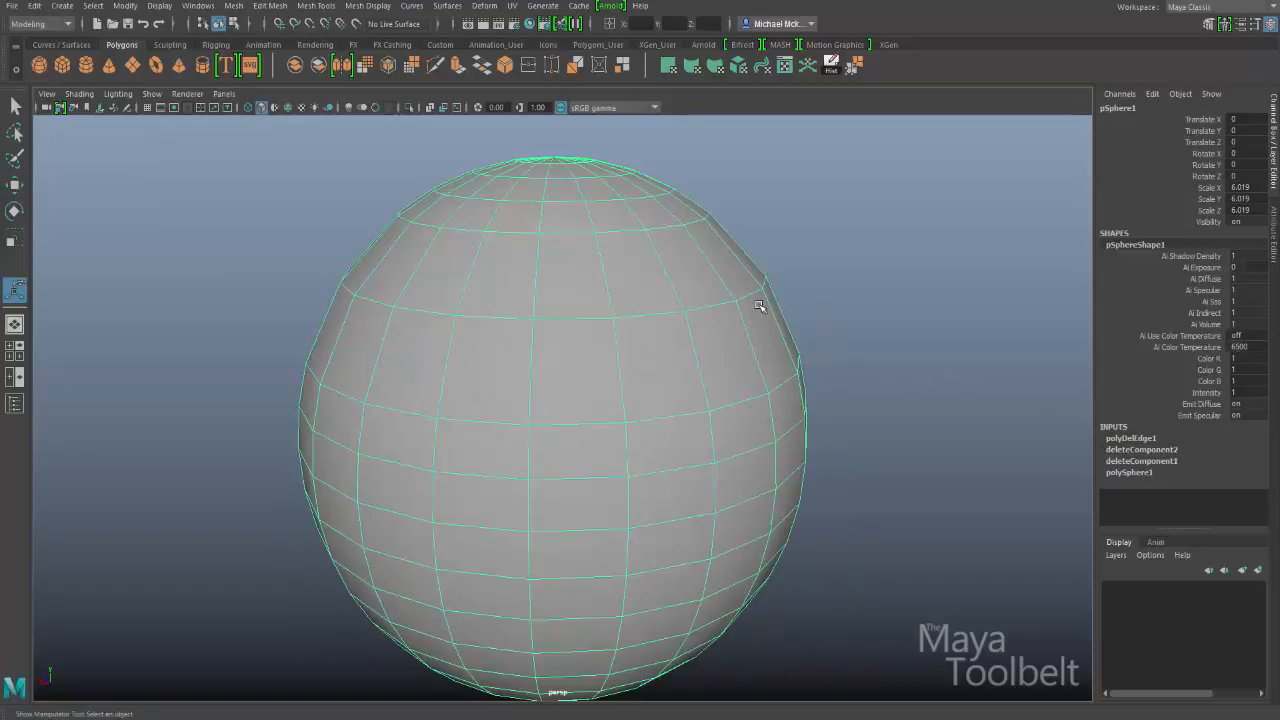
pyautogui.moveTo(684, 336)
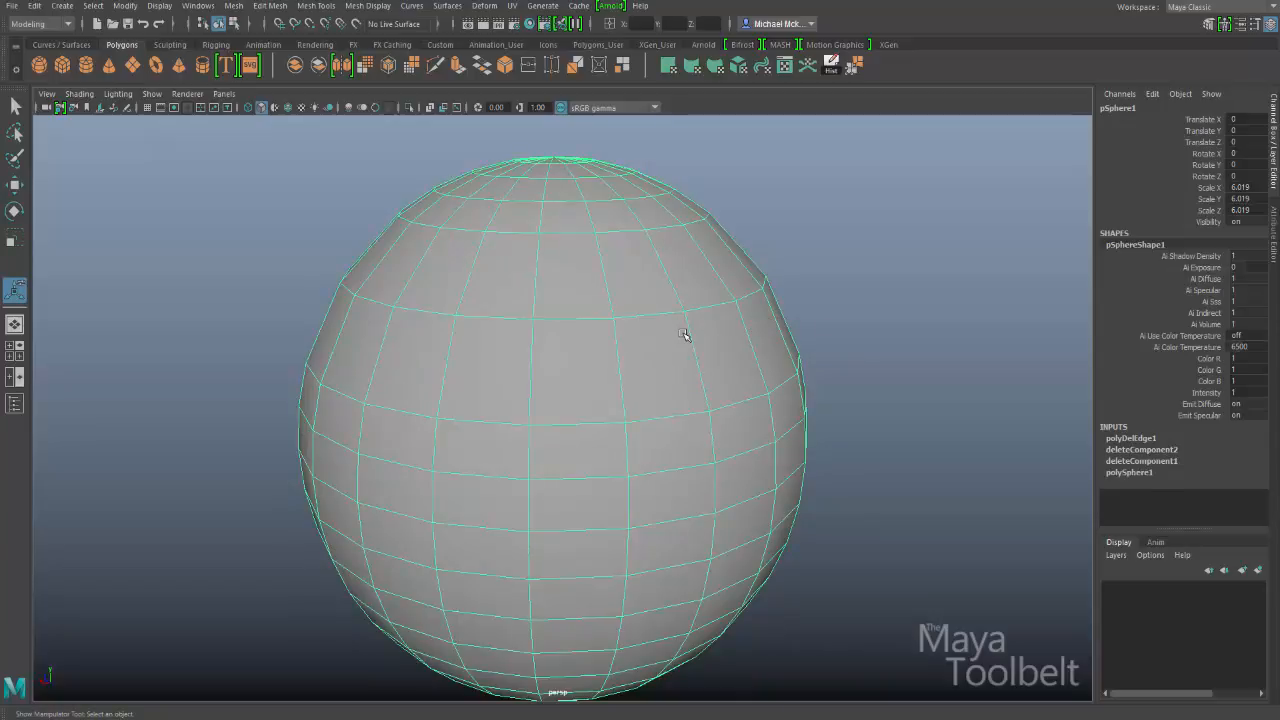
pyautogui.moveTo(676, 340)
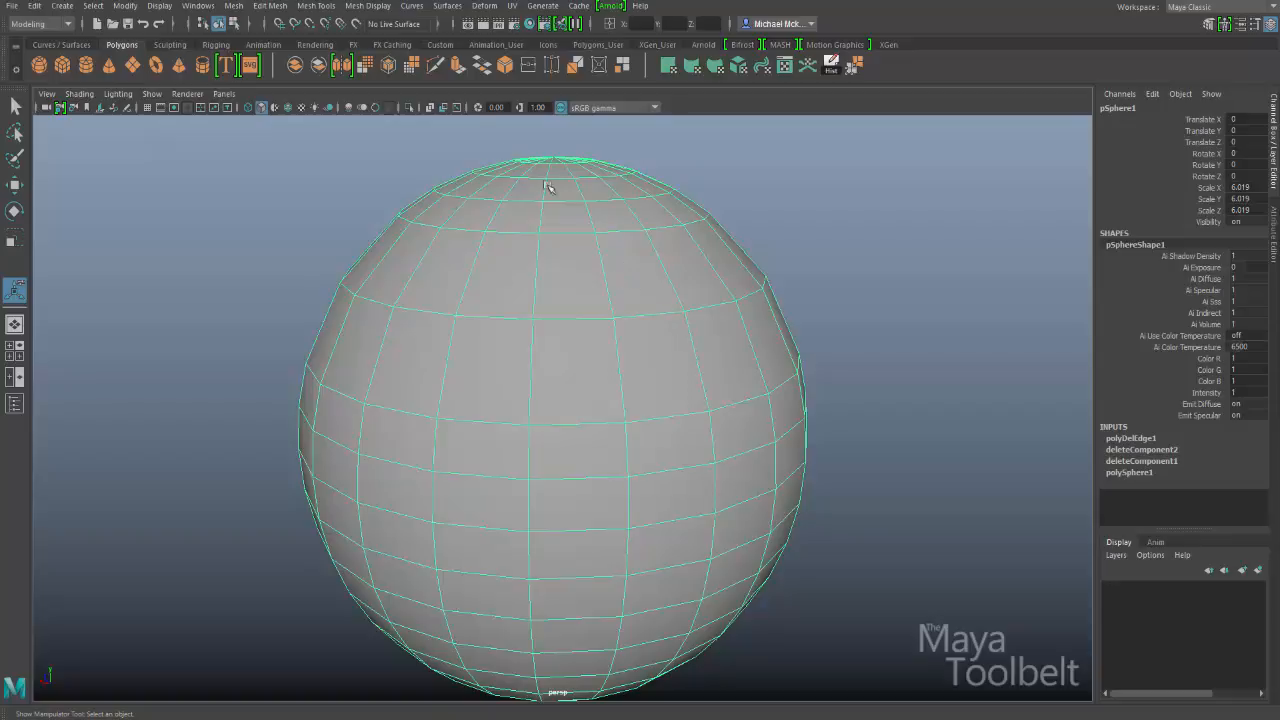
pyautogui.click(268, 6)
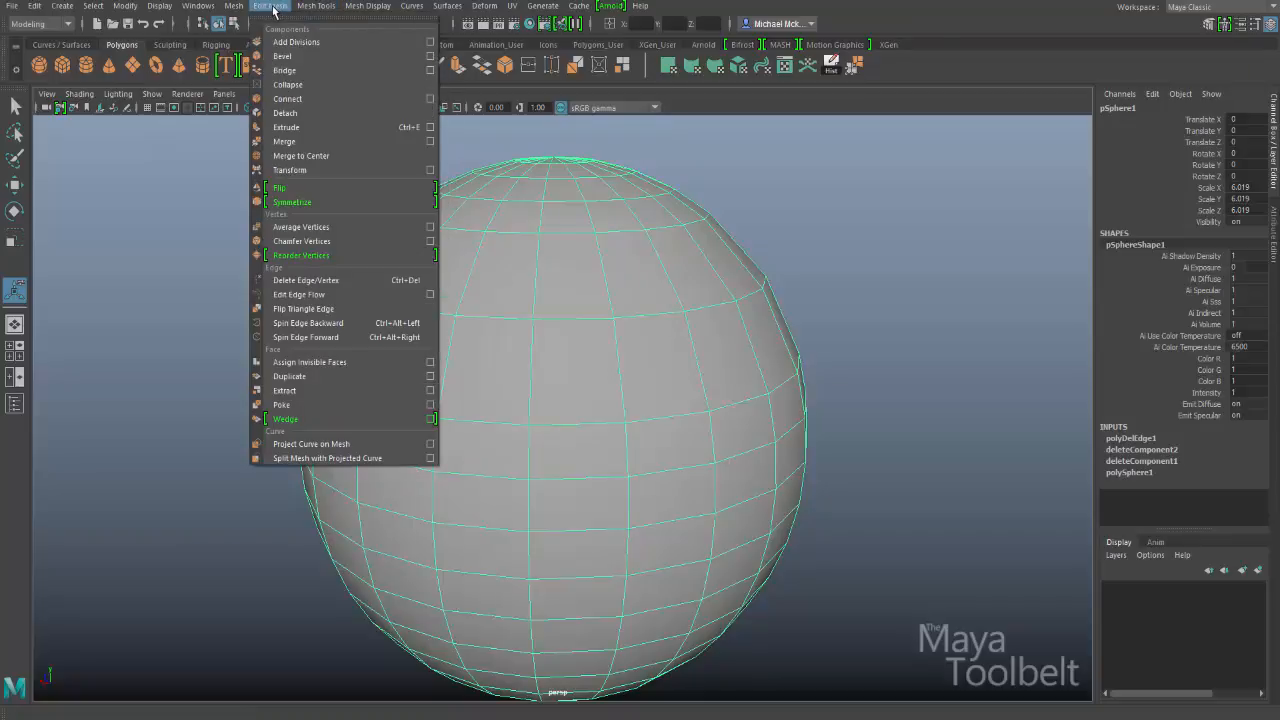
pyautogui.moveTo(304, 280)
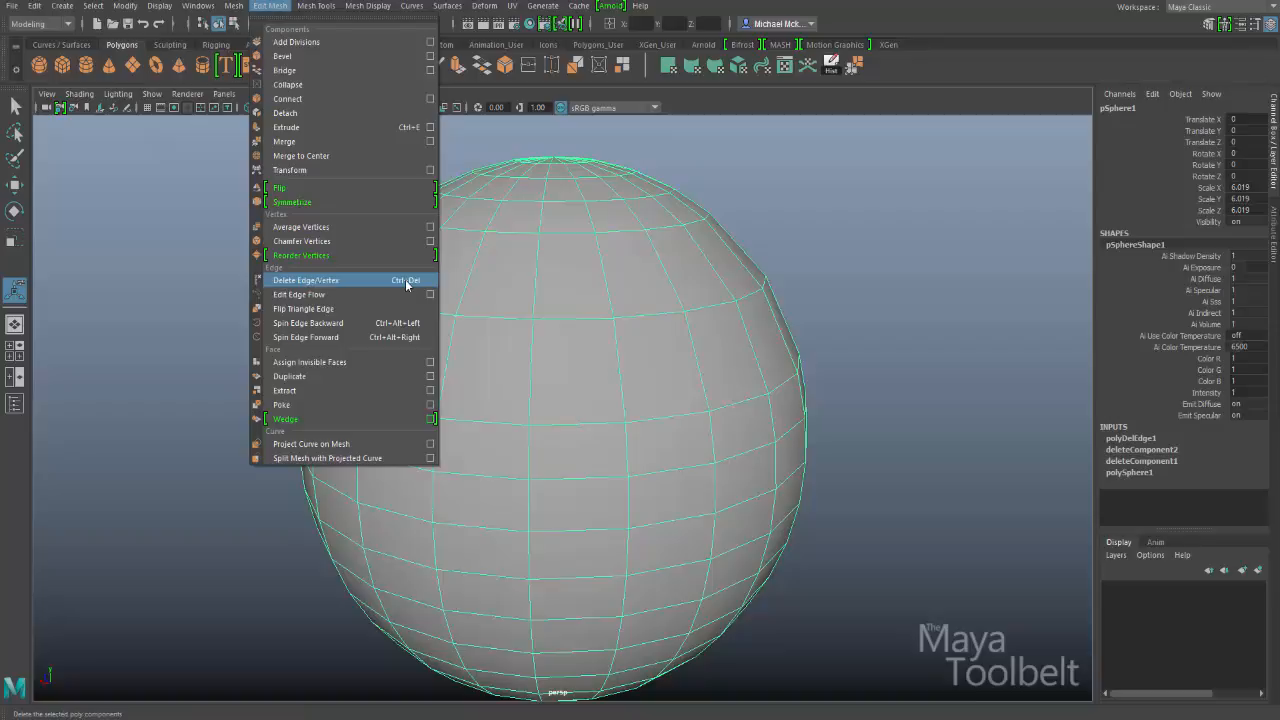
pyautogui.moveTo(414, 284)
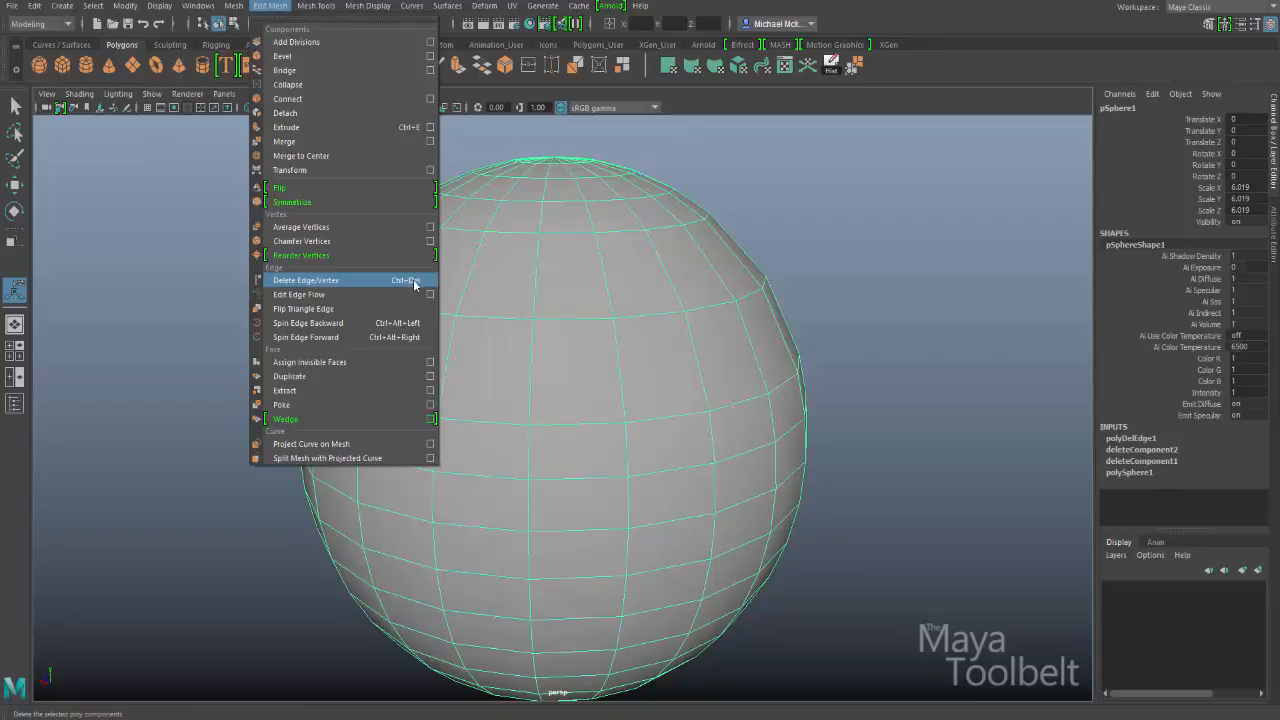
pyautogui.moveTo(408, 280)
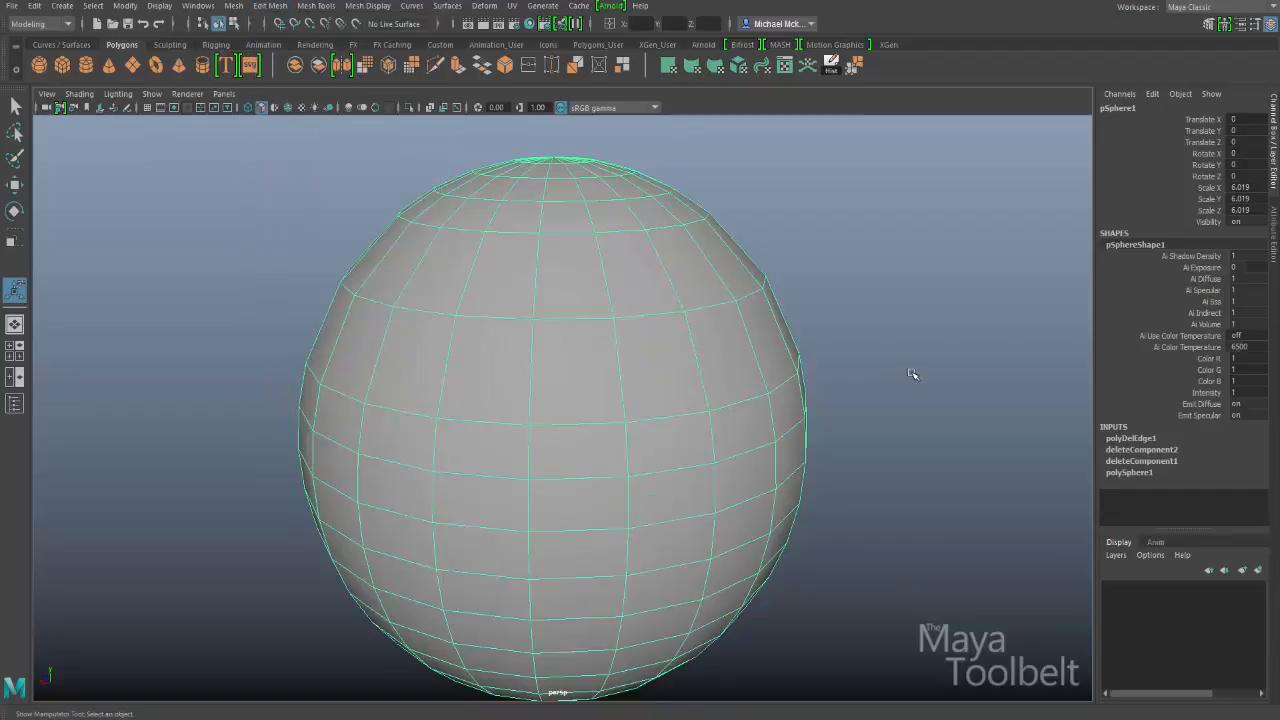
pyautogui.moveTo(828, 374)
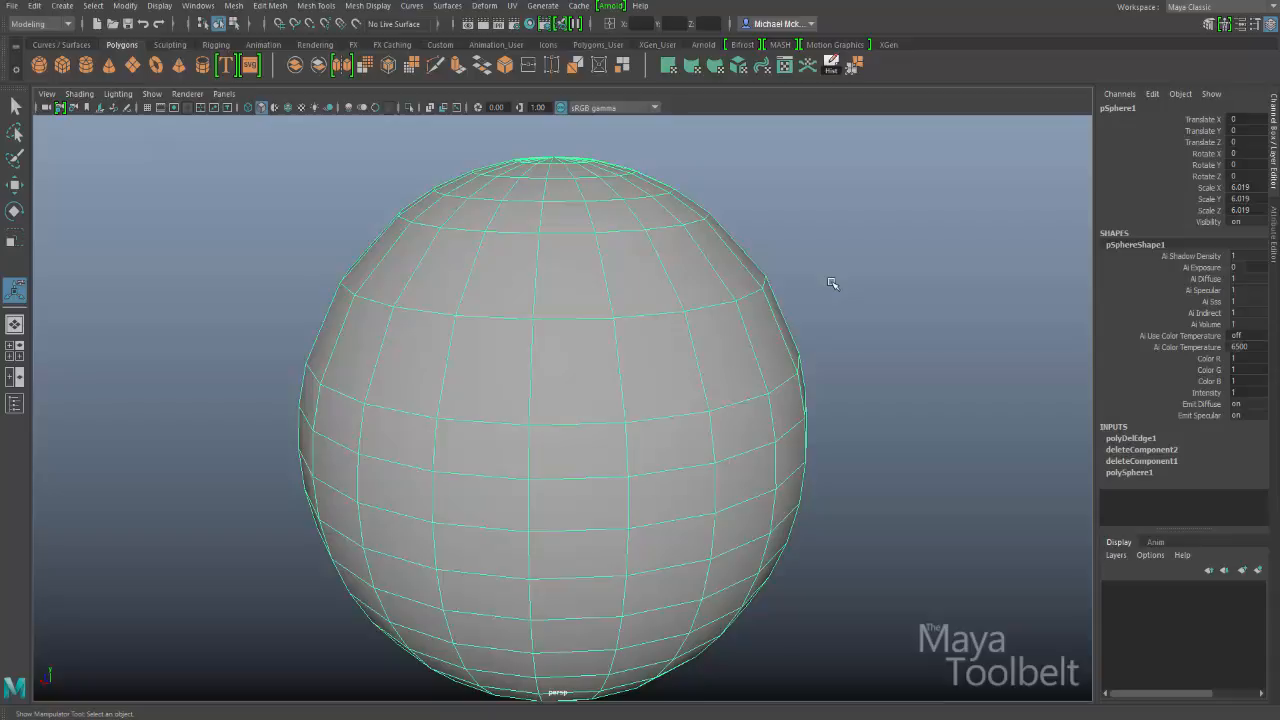
pyautogui.moveTo(818, 284)
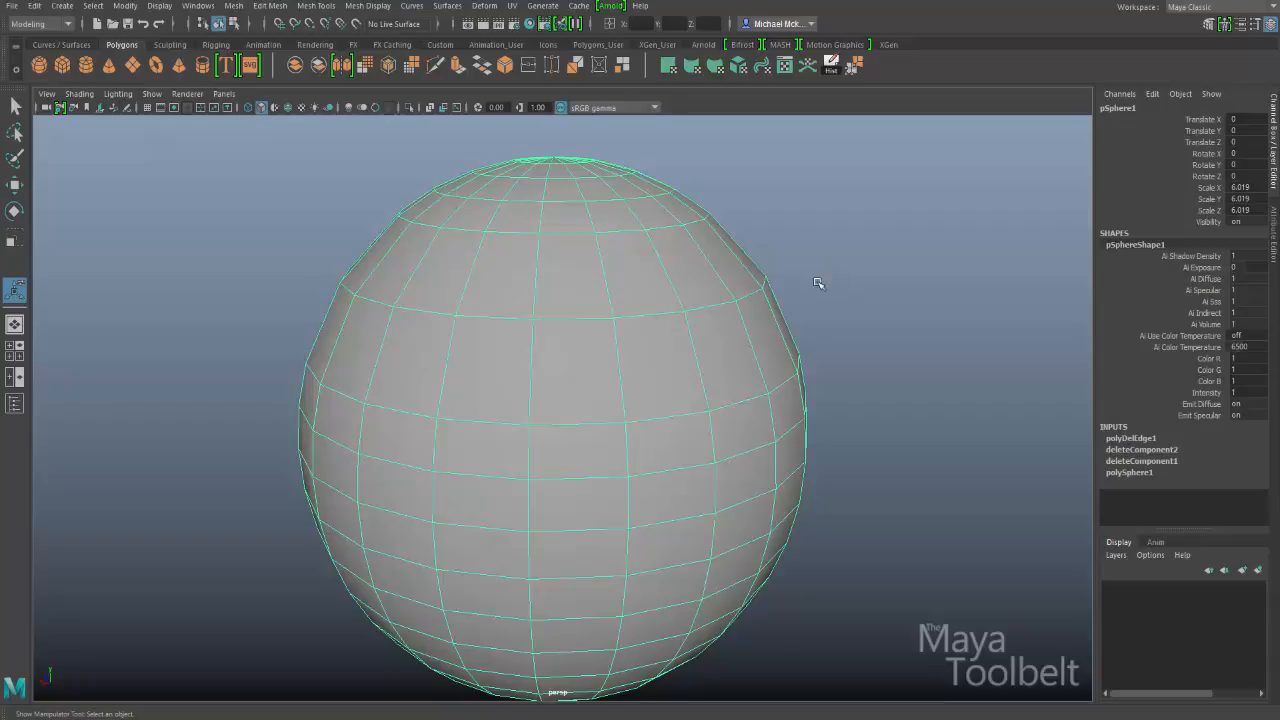
pyautogui.moveTo(726, 248)
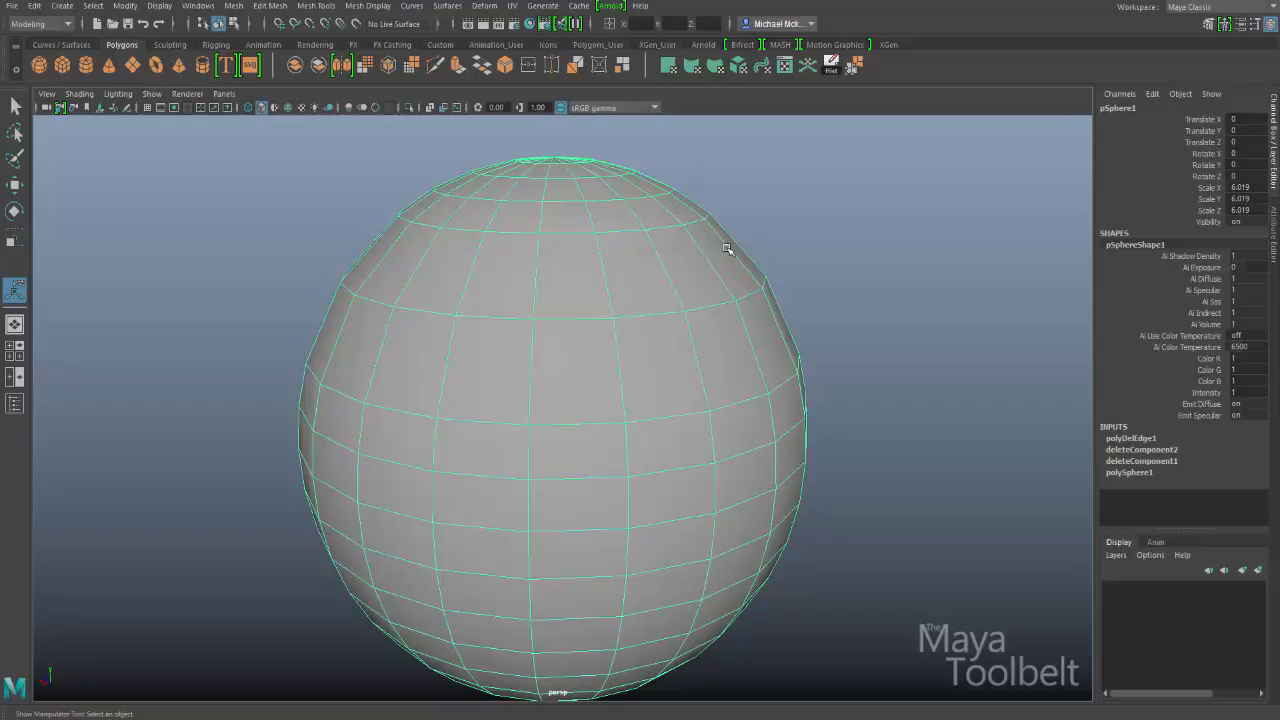
pyautogui.moveTo(434, 276)
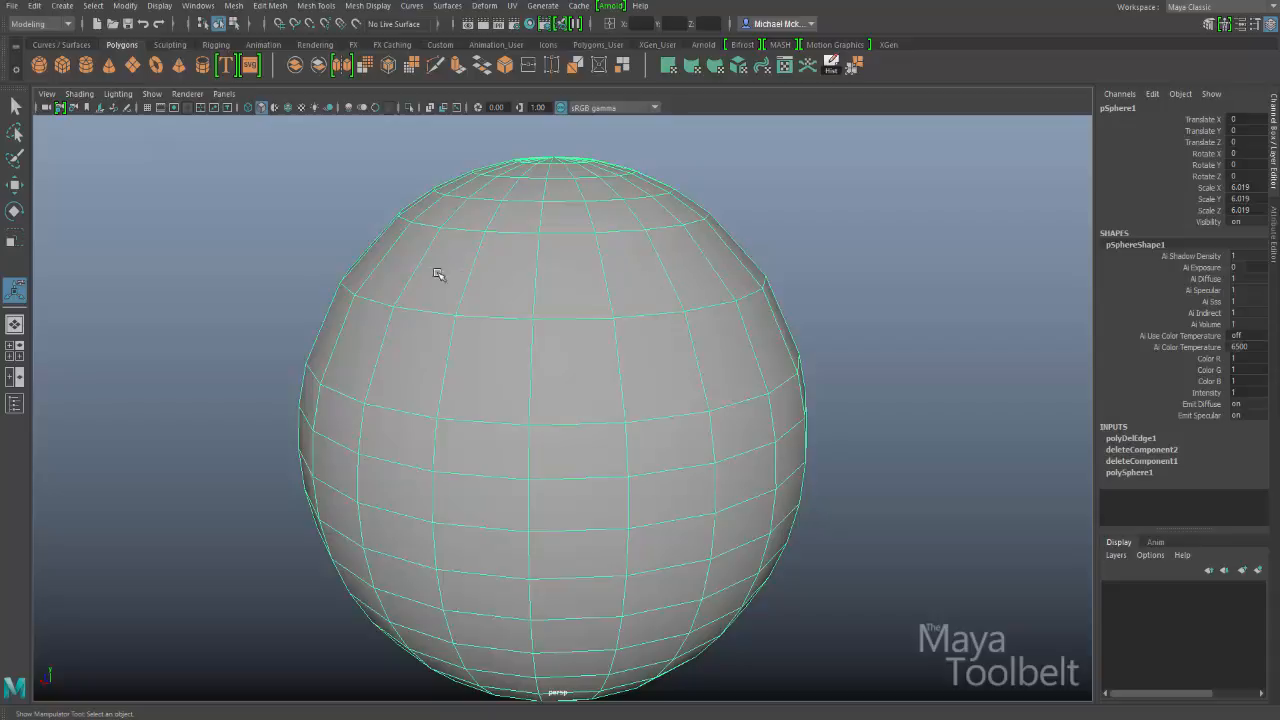
pyautogui.click(268, 6)
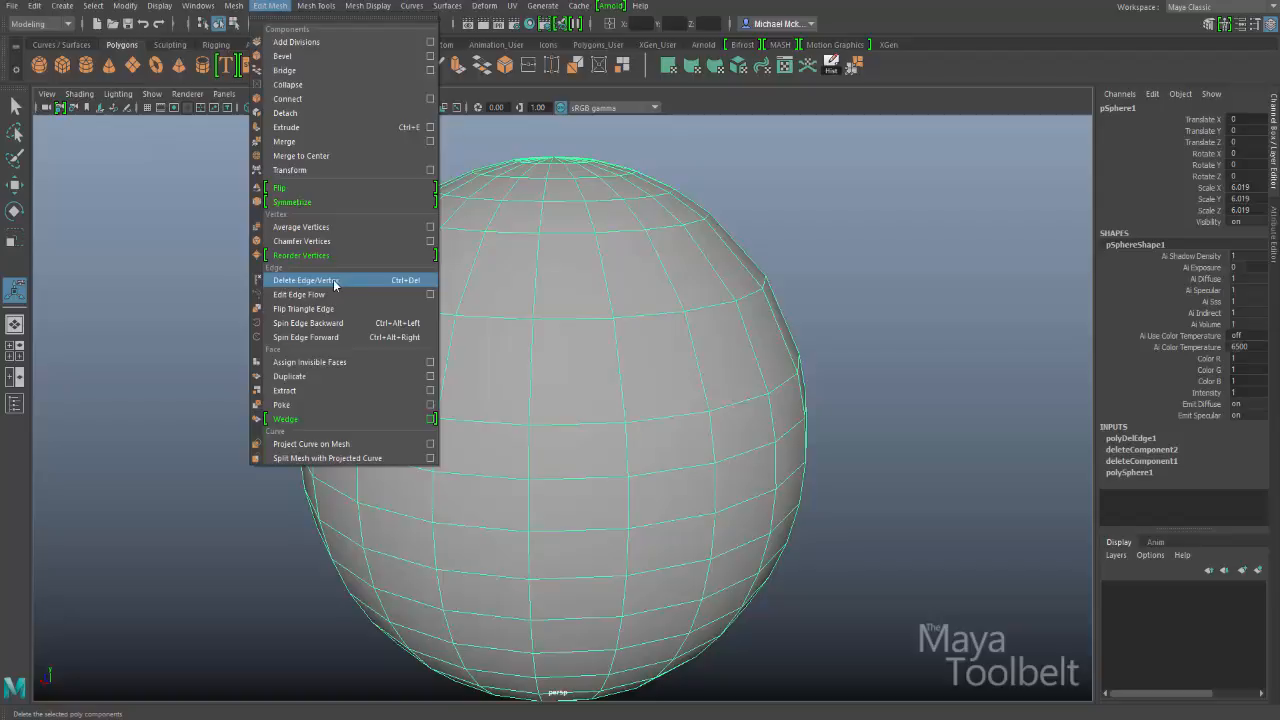
pyautogui.moveTo(328, 284)
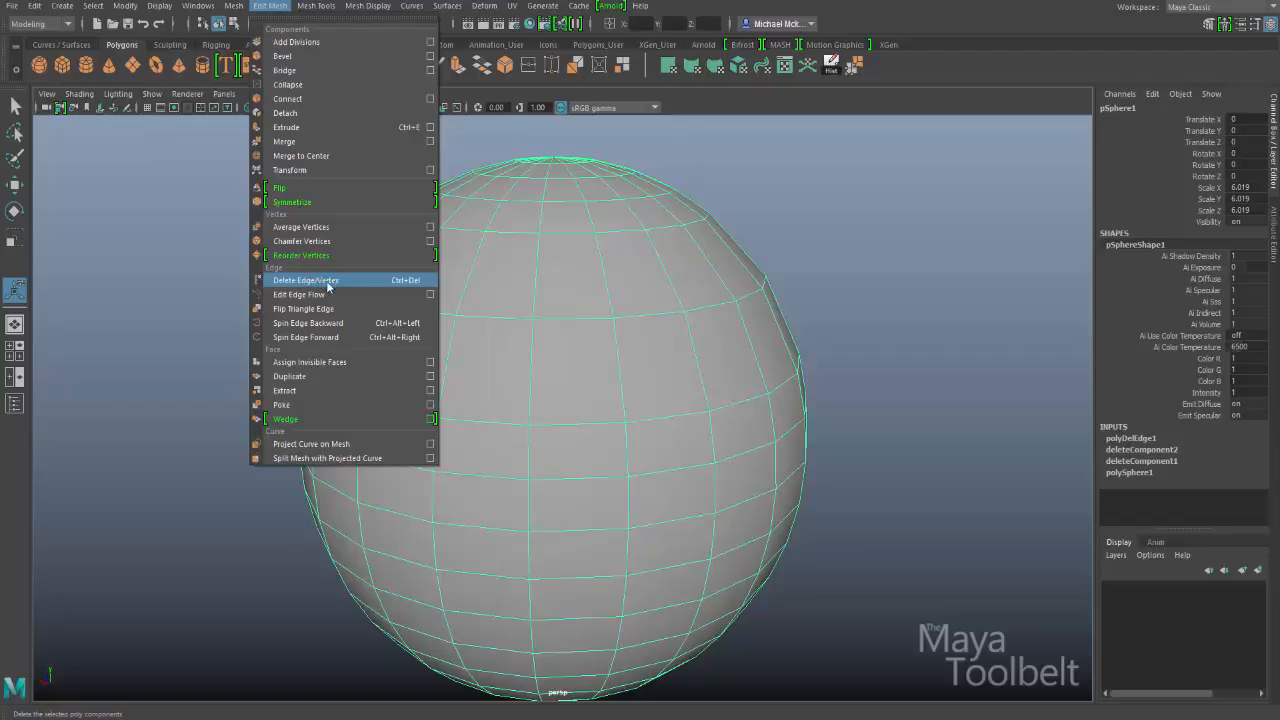
pyautogui.moveTo(828, 268)
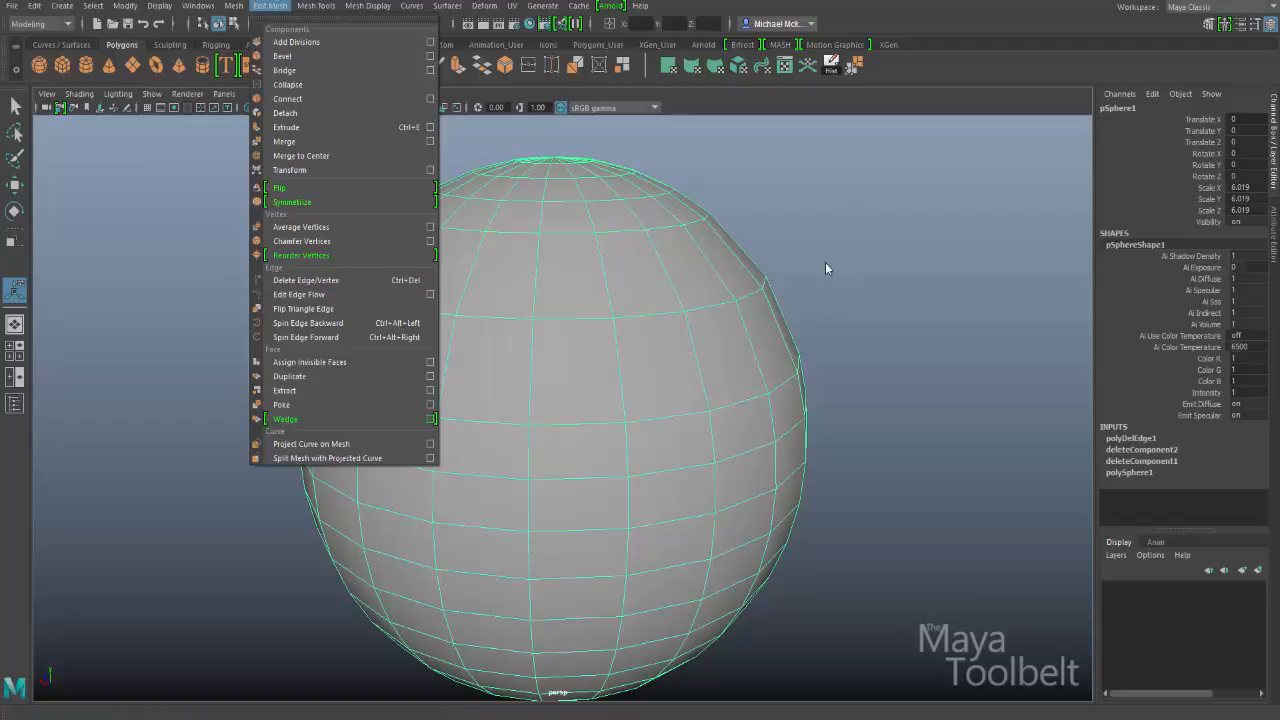